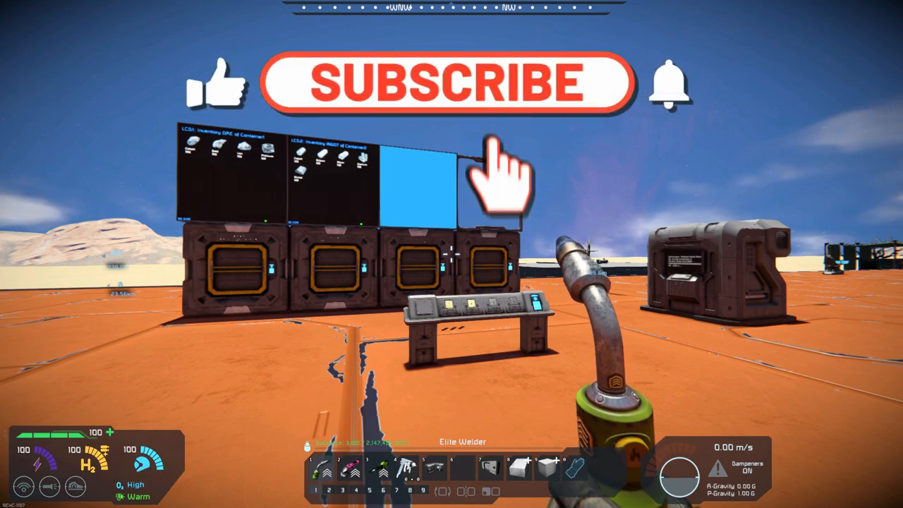
- Open Container1's inventory showing 100 each of cobalt, gold, iron and platinum ore
click(448, 83)
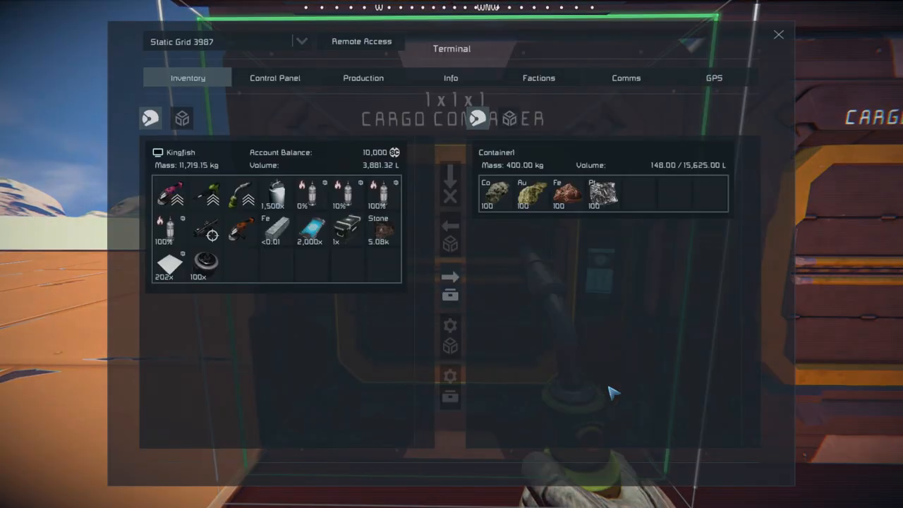
mouse_move(568, 198)
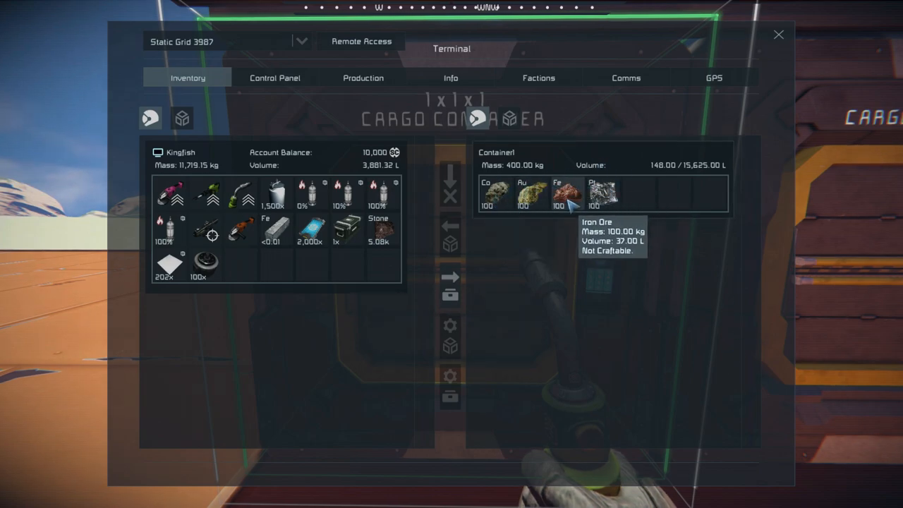
mouse_move(782, 41)
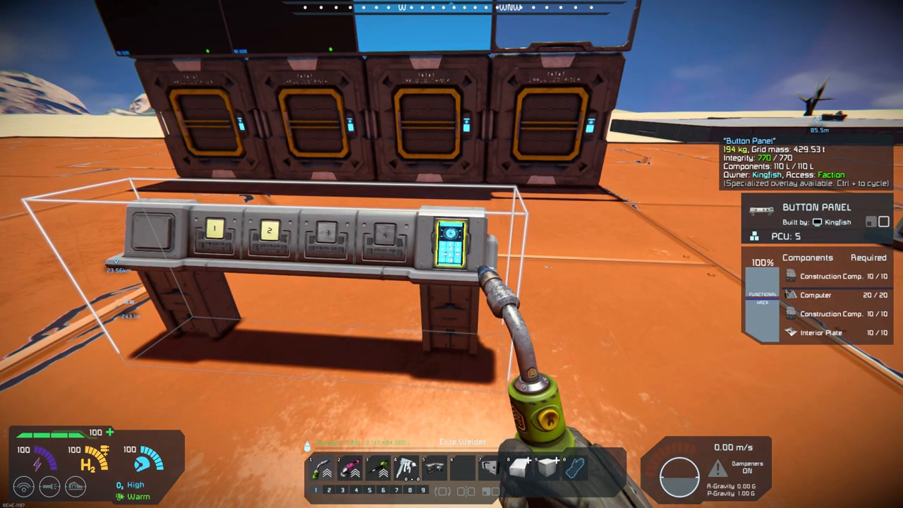
- Open Programmable Block 2's SE-DOS Inventory script in the code editor from the terminal
key(K)
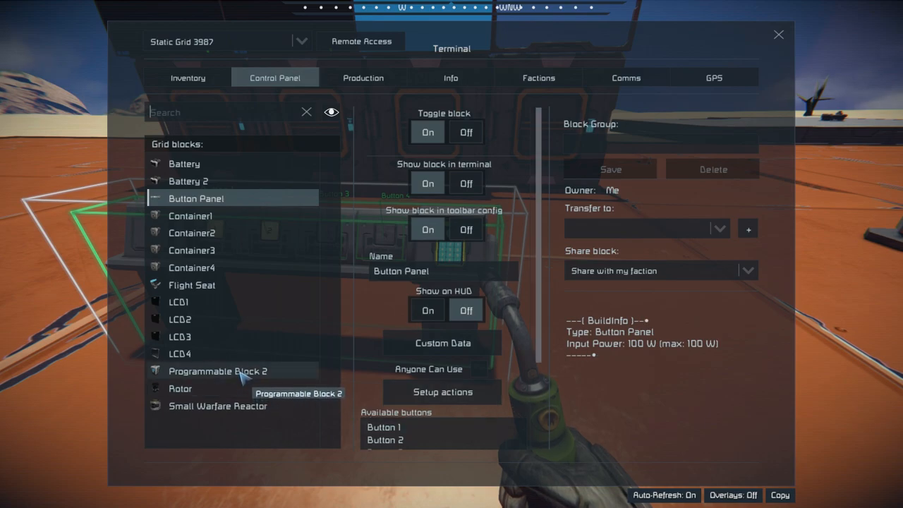
click(217, 370)
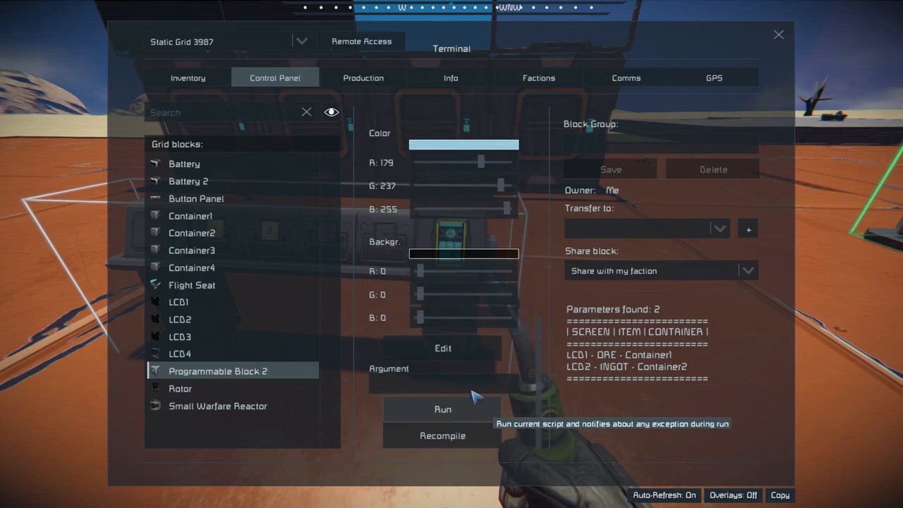
click(442, 348)
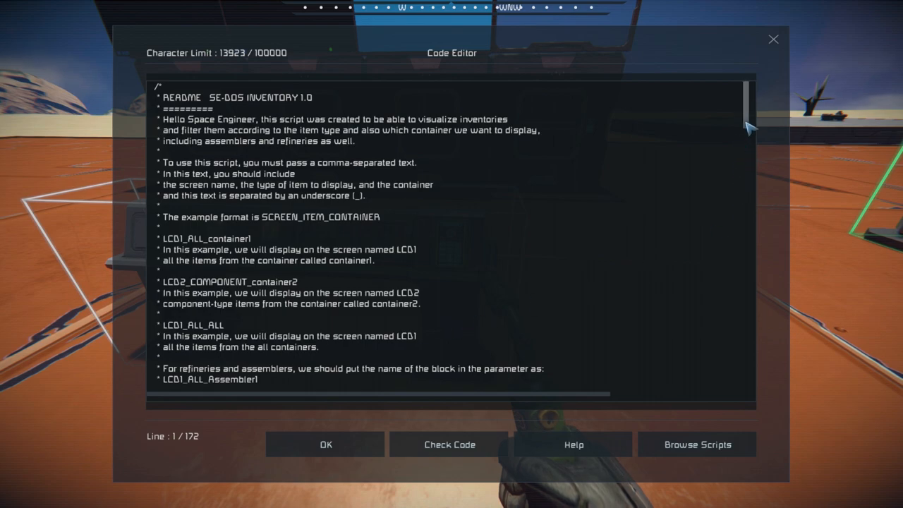
- Add a trailing comma after the LCD2_INGOT_Container2 entry in the string[] q list
scroll(down, 3)
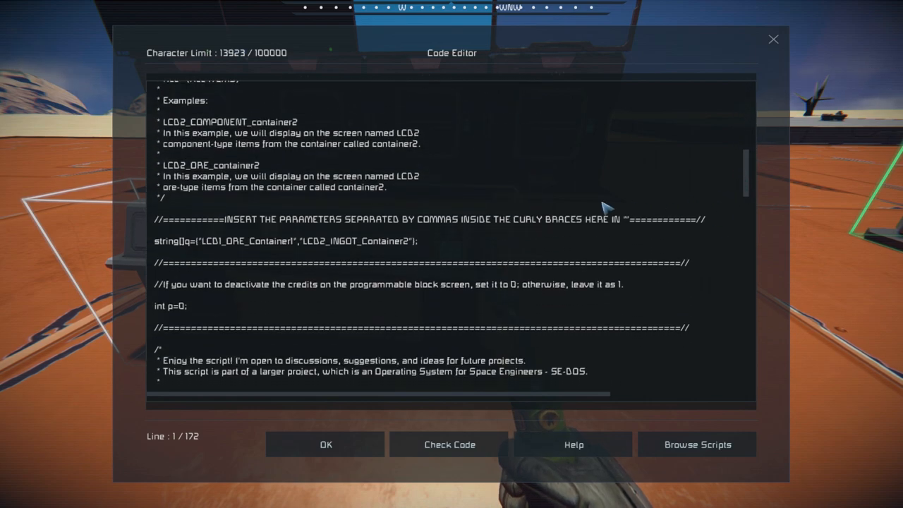
mouse_move(420, 252)
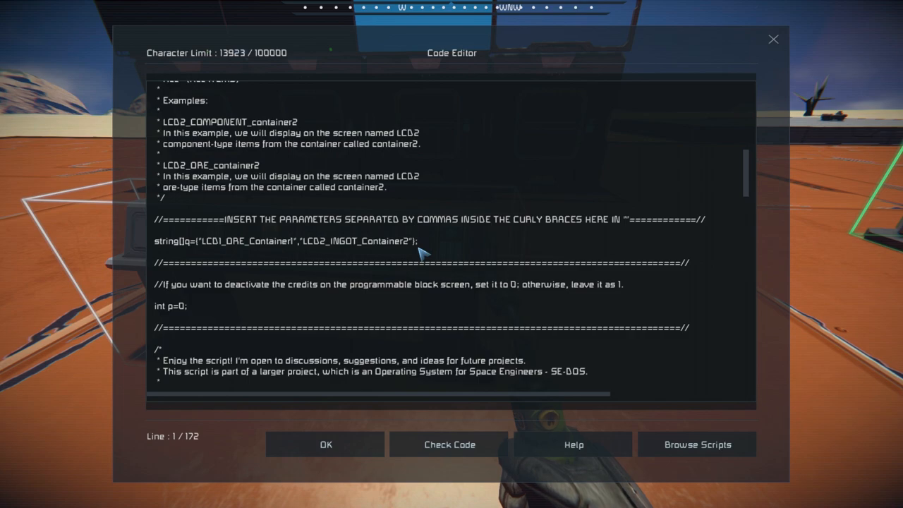
mouse_move(215, 257)
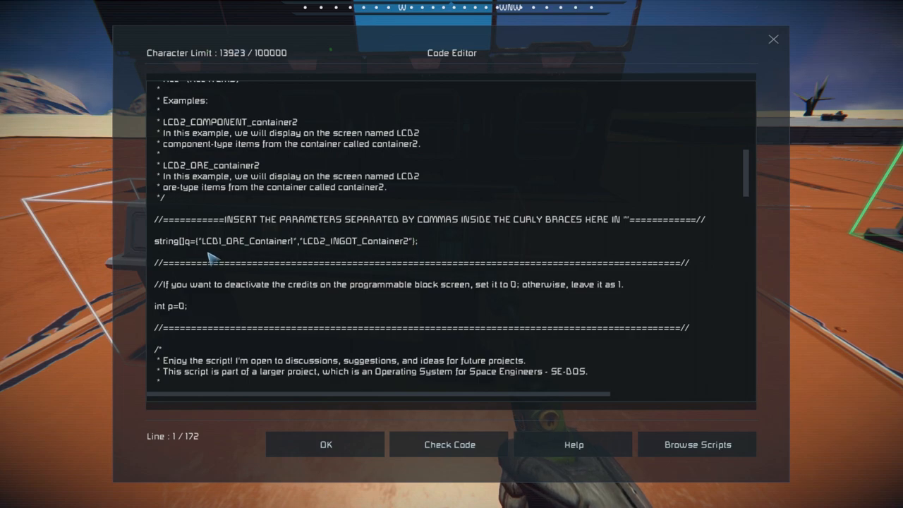
mouse_move(173, 253)
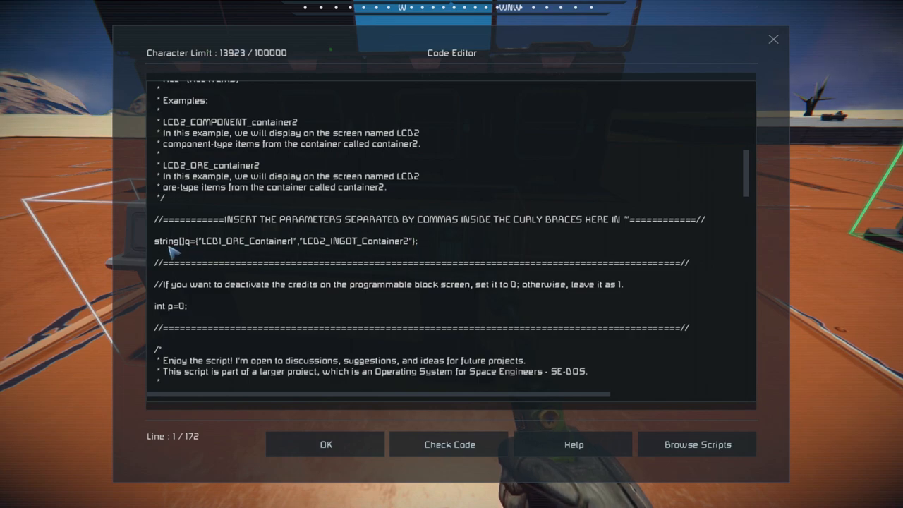
mouse_move(222, 250)
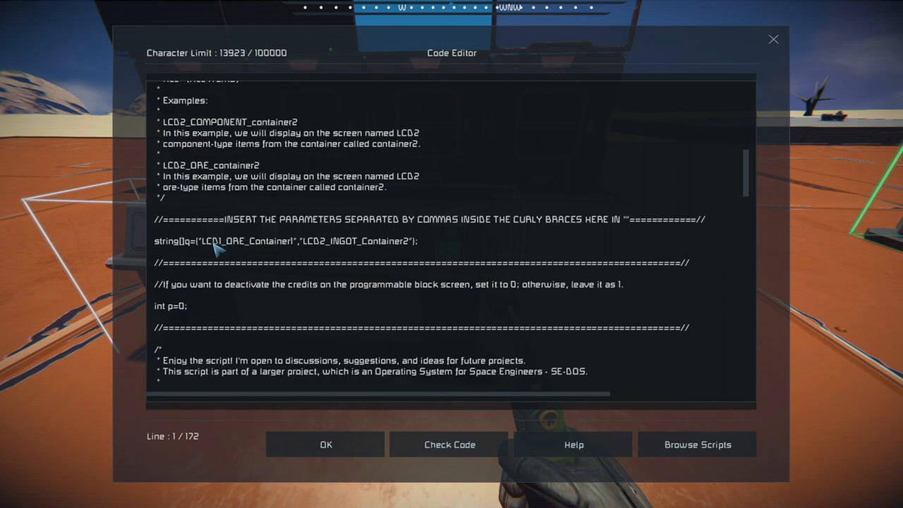
mouse_move(295, 252)
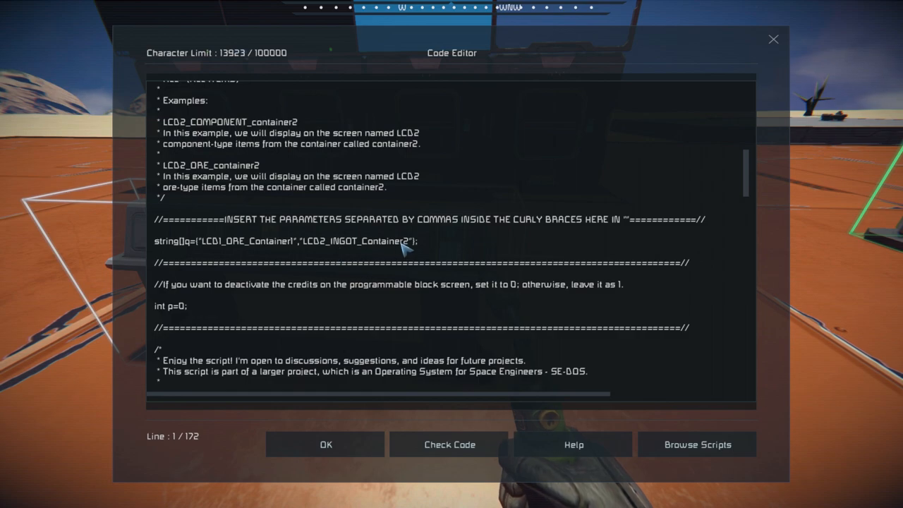
click(418, 241)
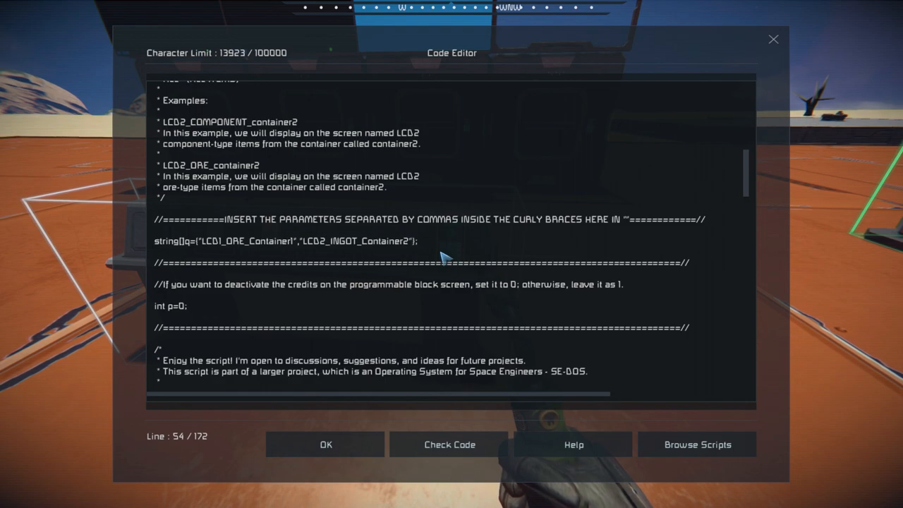
text(,)
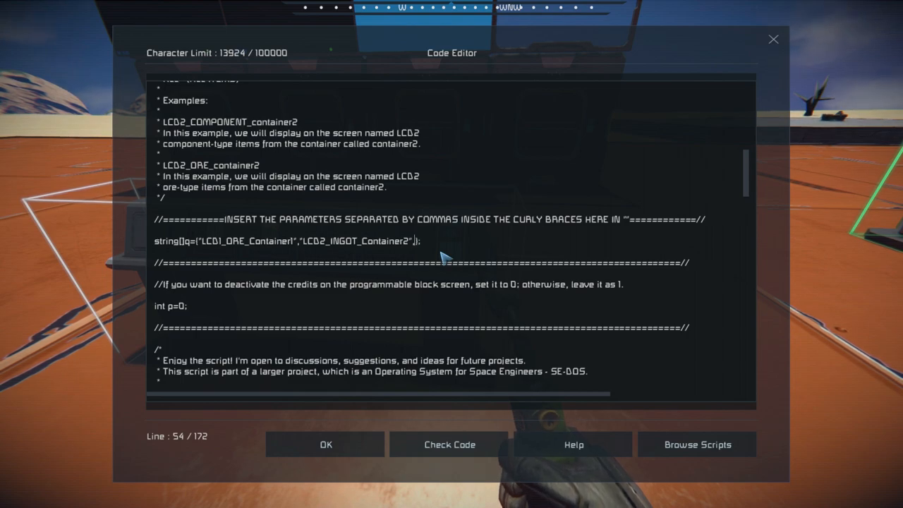
- Paste a copy of the LCD2 entry and turn it into LCD3_COMPONET_Container3
text(,"LCD2_INGOT_Container2",)
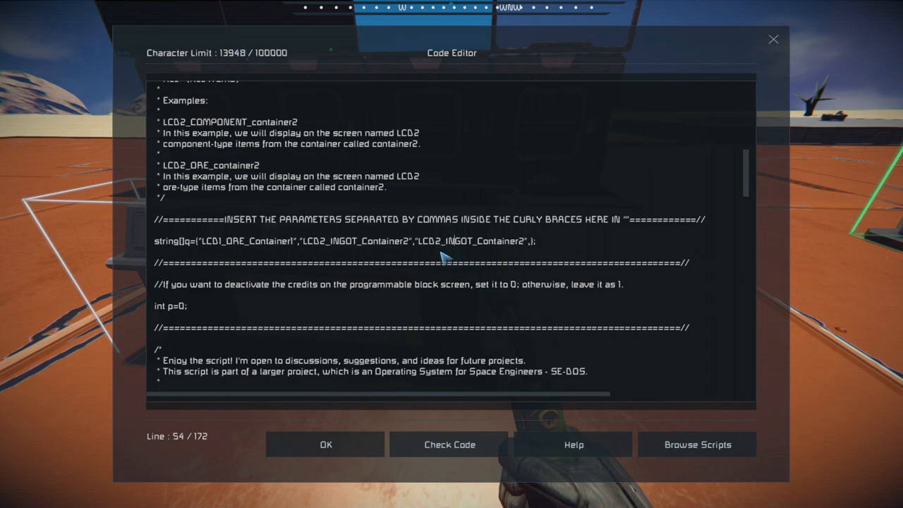
key(backspace)
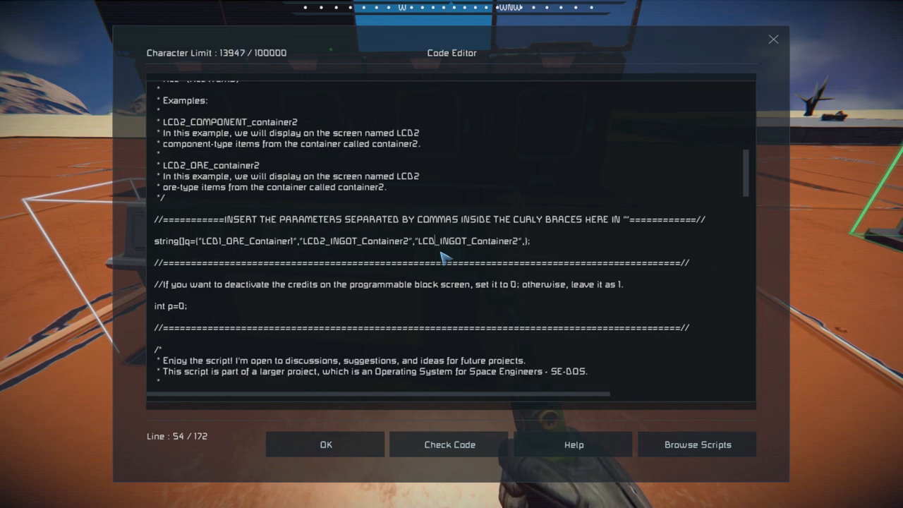
text(3)
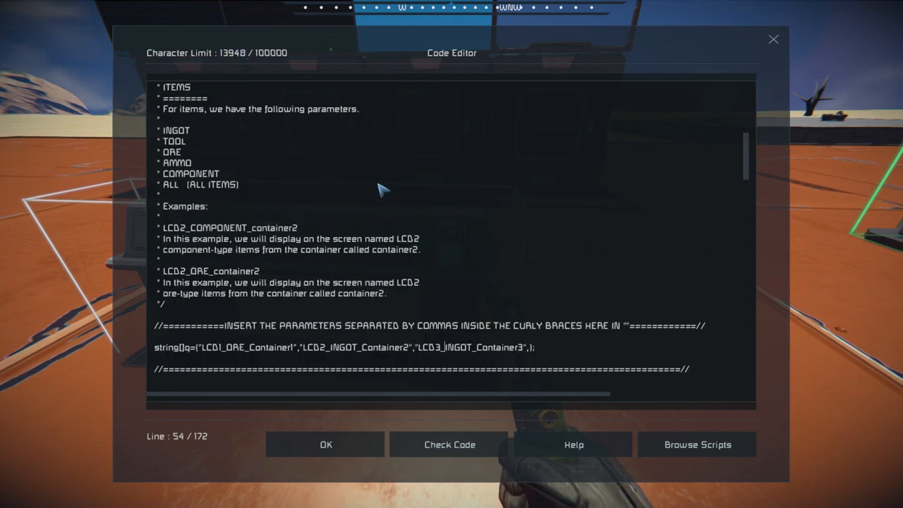
scroll(down, 3)
text(COM)
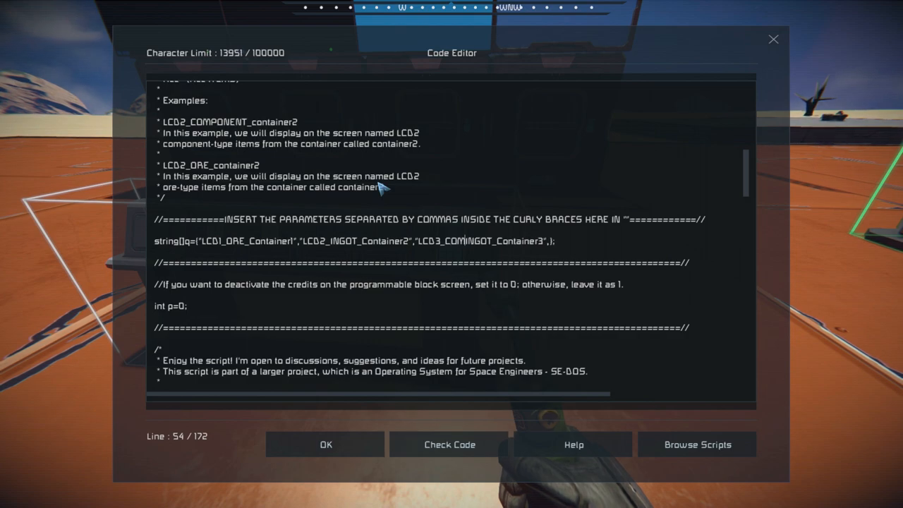
text(PONE)
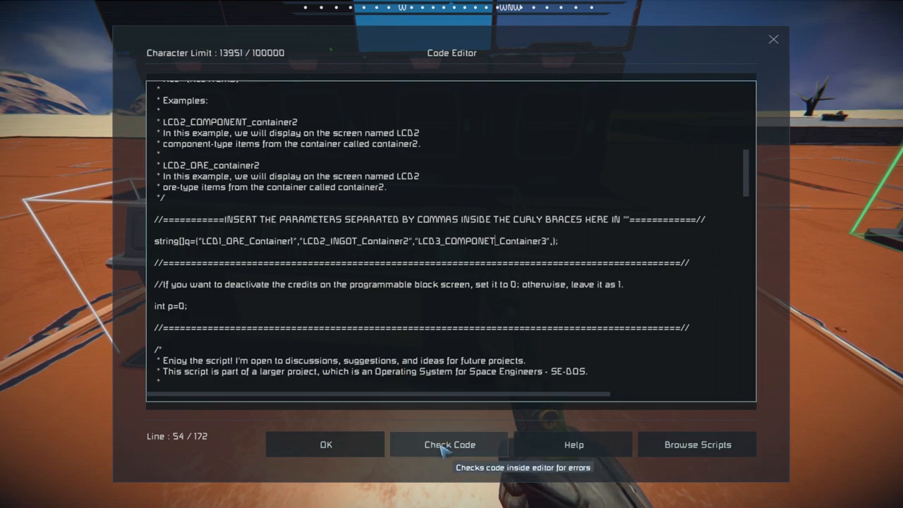
- Check the edited script compiles successfully, then save and close the code editor
click(449, 444)
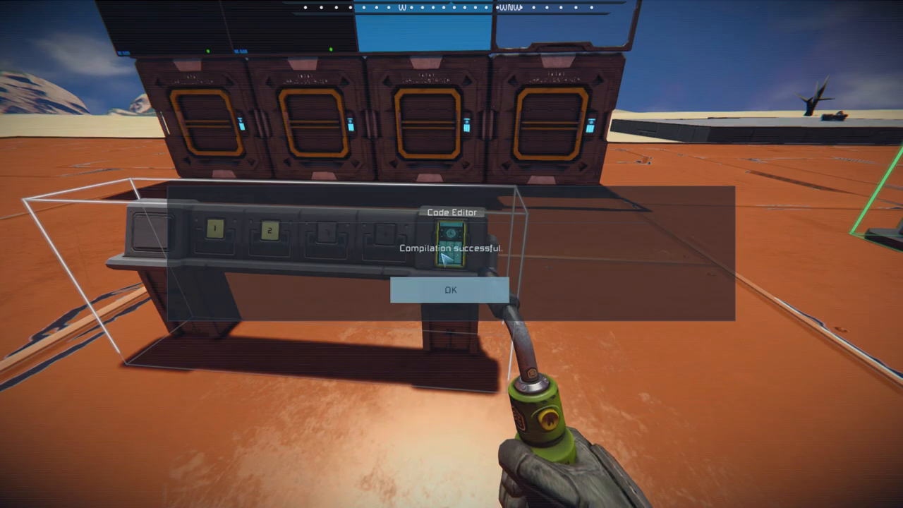
click(448, 290)
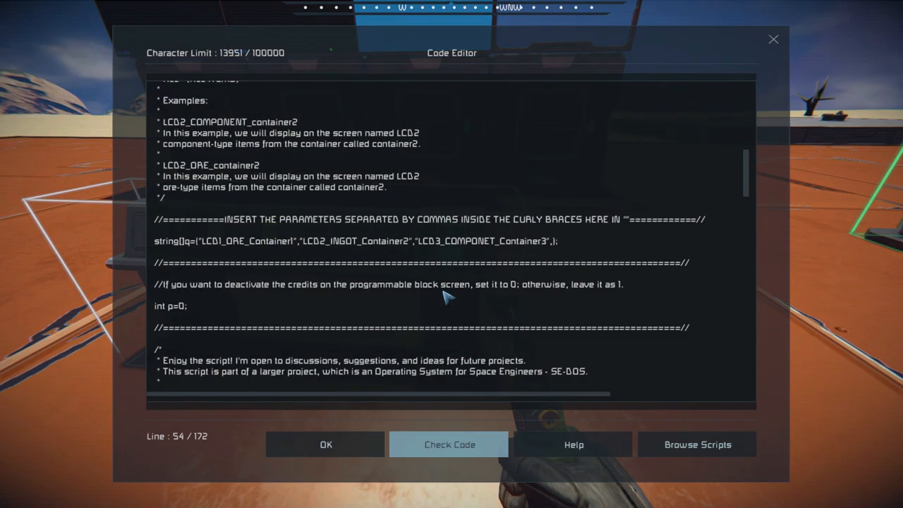
click(326, 444)
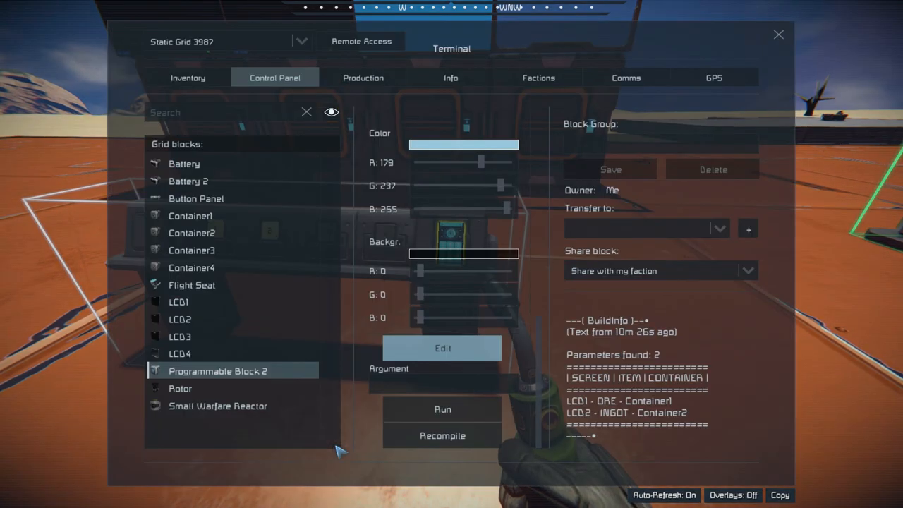
click(442, 410)
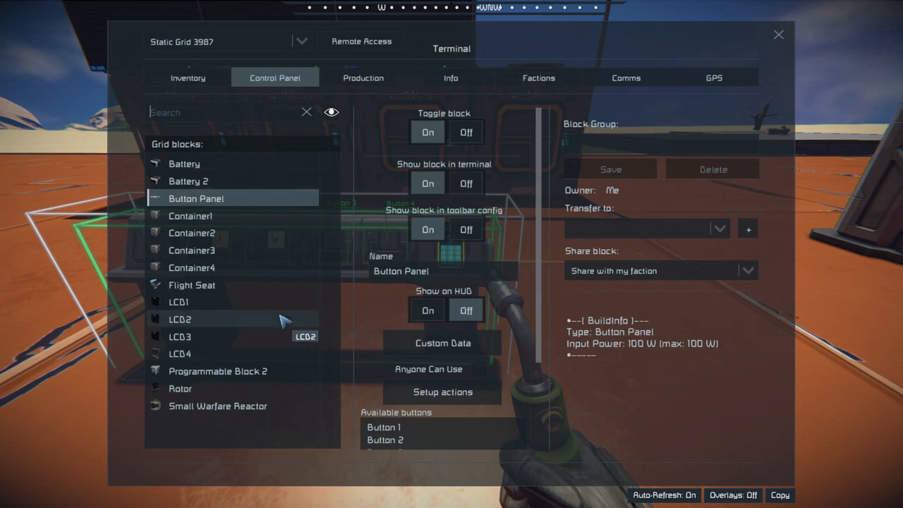
- View Programmable Block 2's three parameters, including LCD3 components from Container3
click(217, 370)
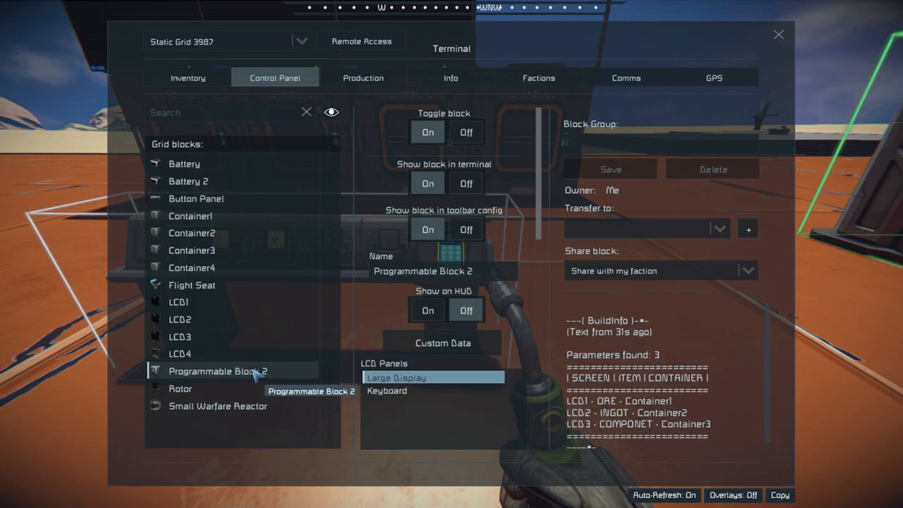
scroll(down, 3)
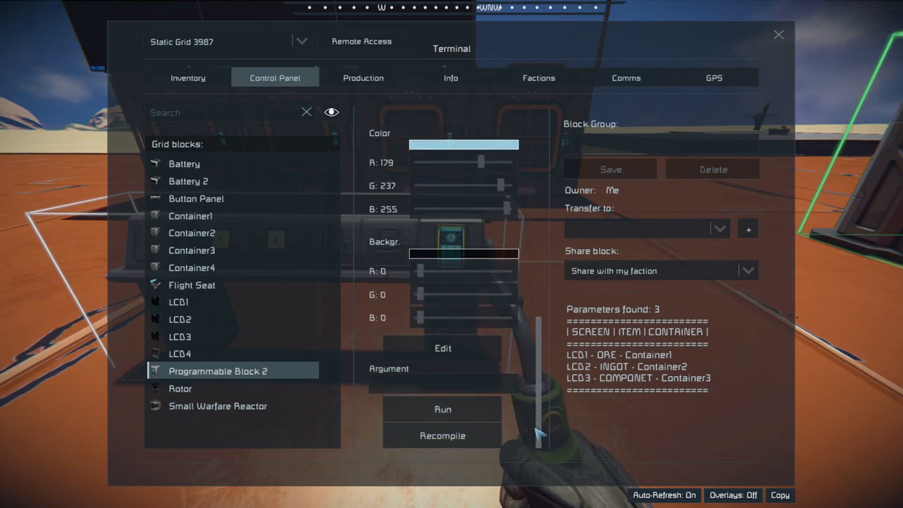
- Reopen the script and correct COMPONET to COMPONENT in the third parameter
click(442, 348)
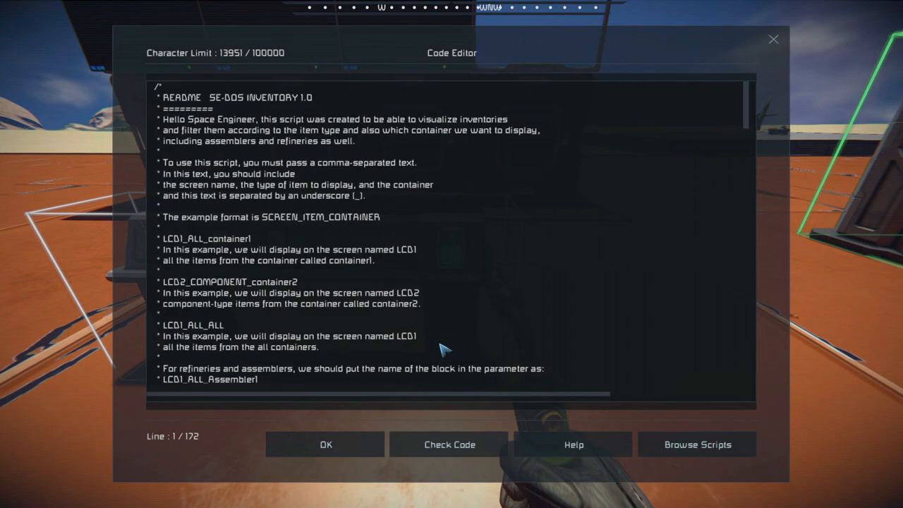
mouse_move(286, 281)
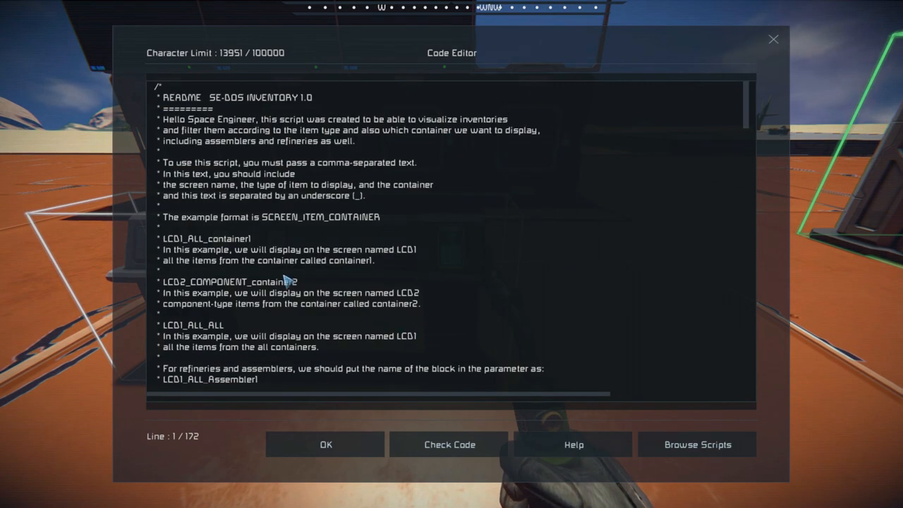
scroll(down, 3)
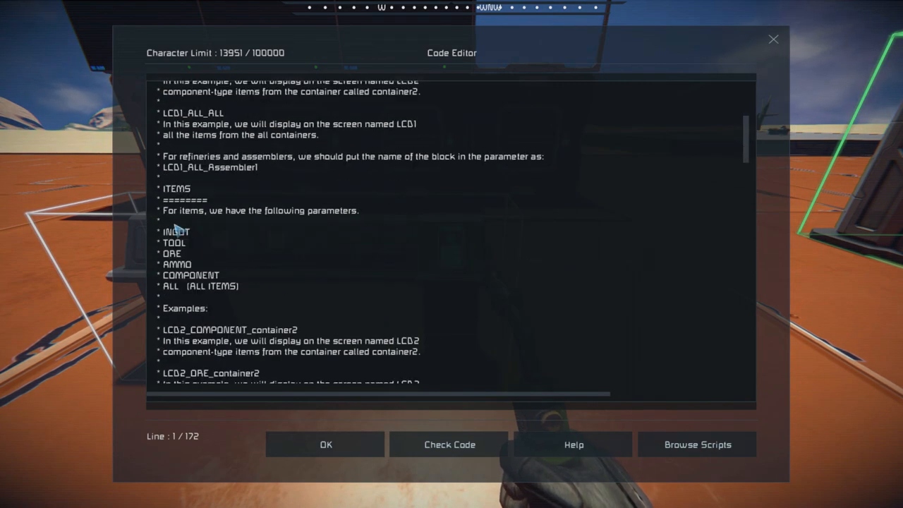
mouse_move(187, 250)
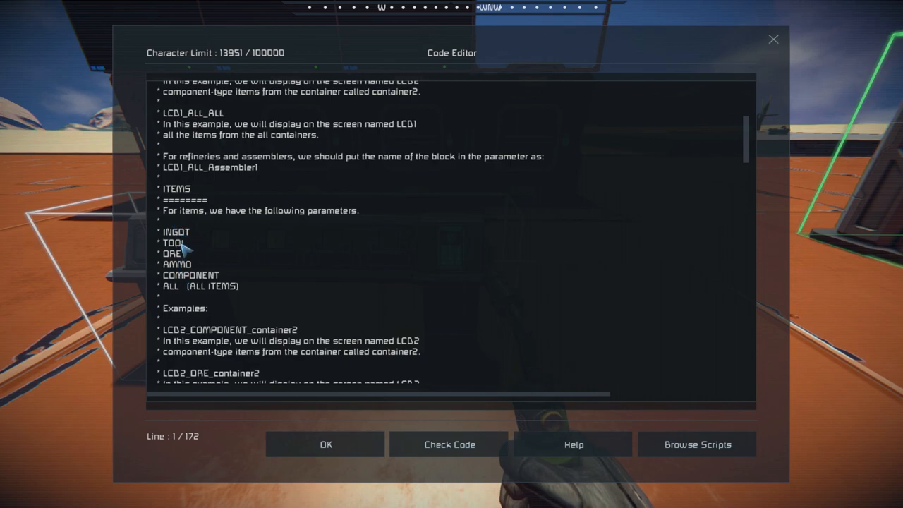
mouse_move(187, 271)
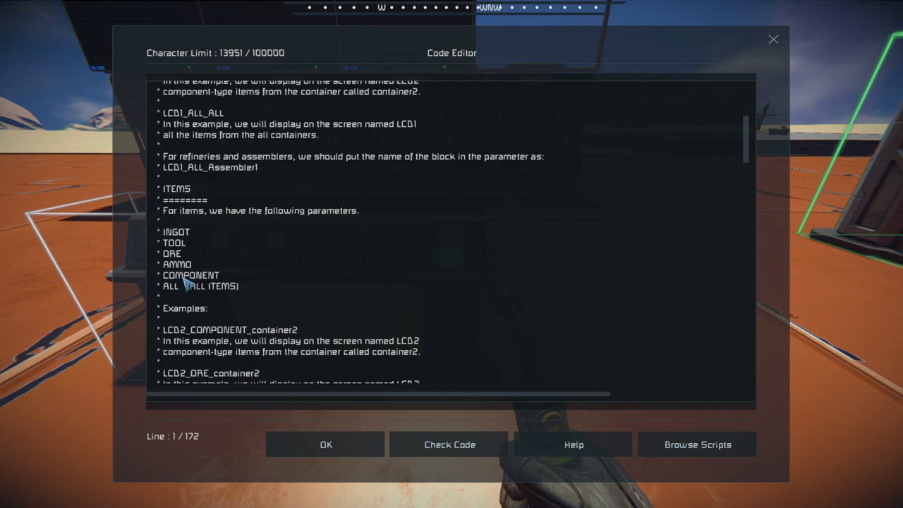
mouse_move(505, 295)
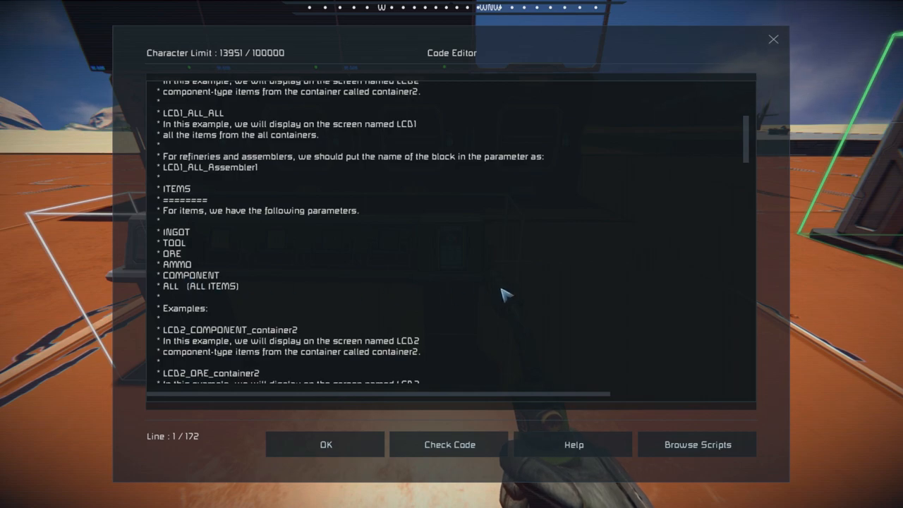
scroll(down, 3)
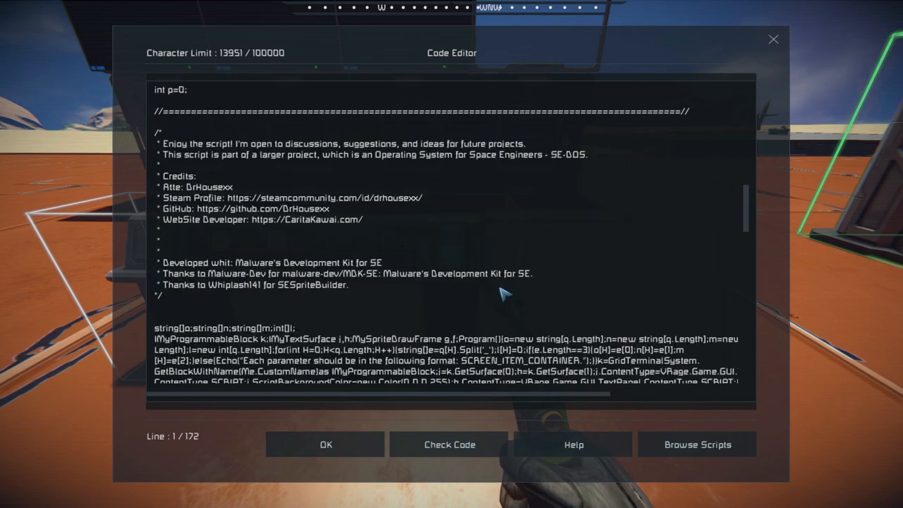
scroll(up, 3)
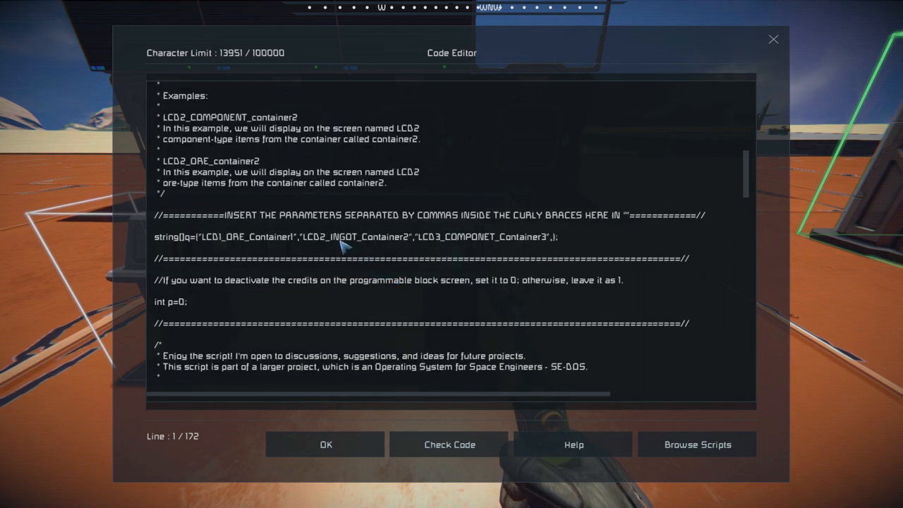
mouse_move(434, 247)
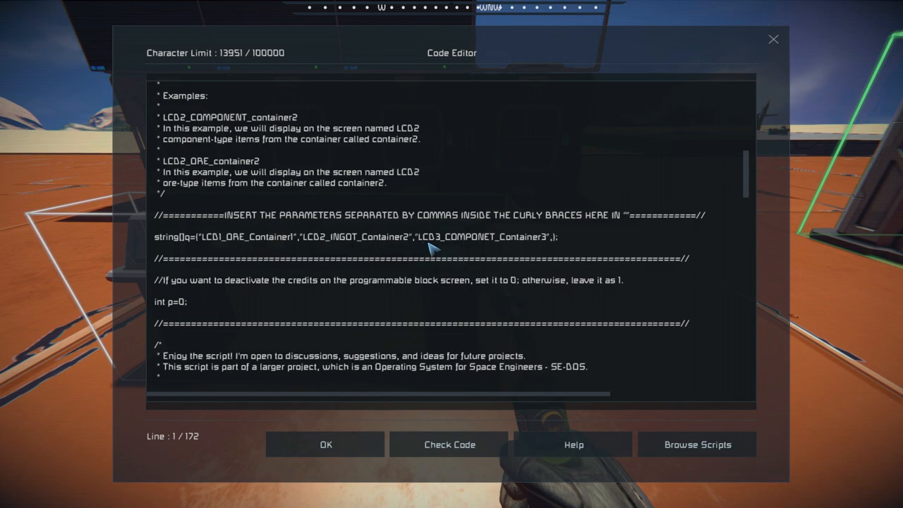
mouse_move(445, 250)
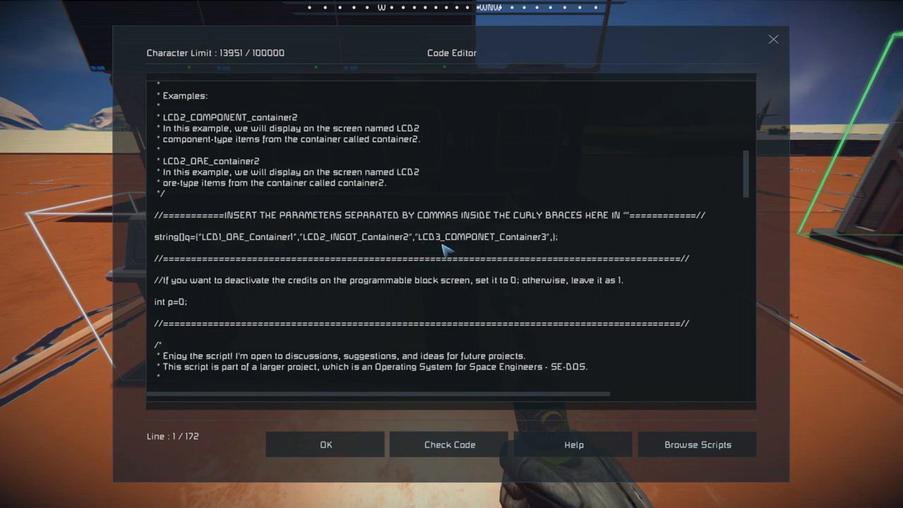
mouse_move(455, 247)
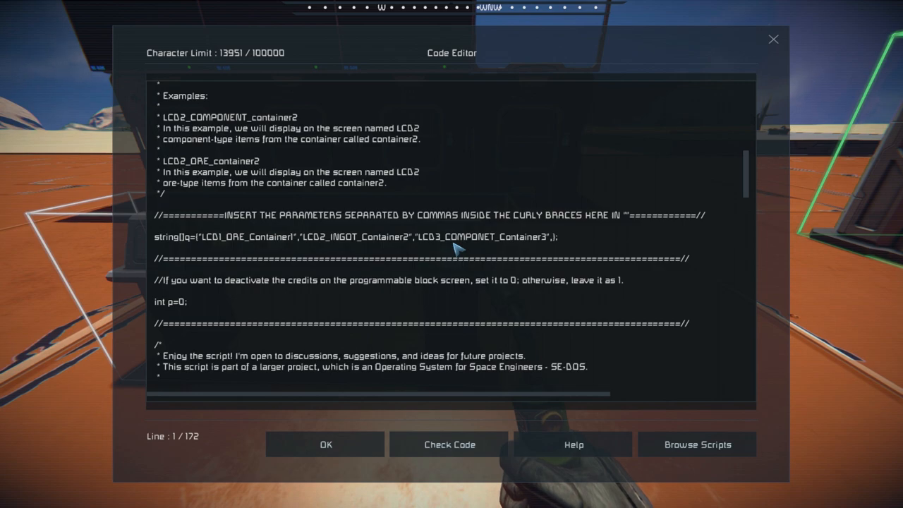
mouse_move(479, 245)
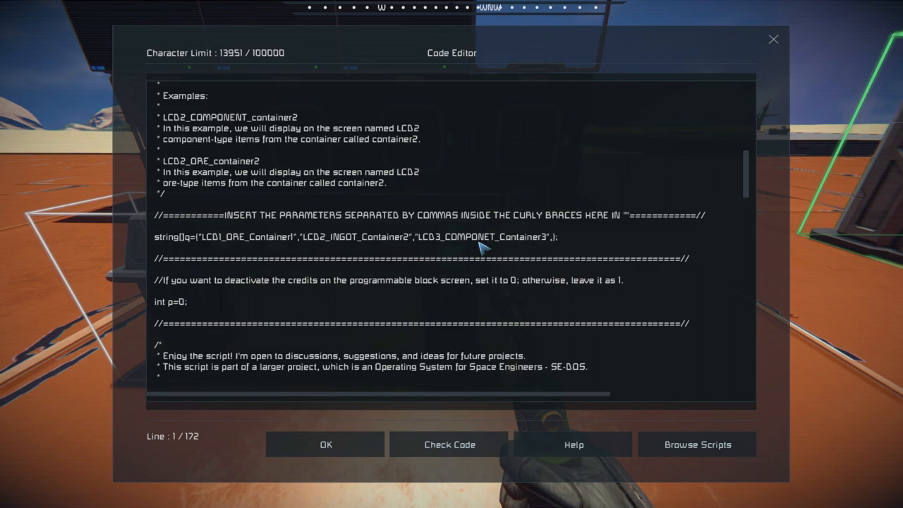
mouse_move(476, 243)
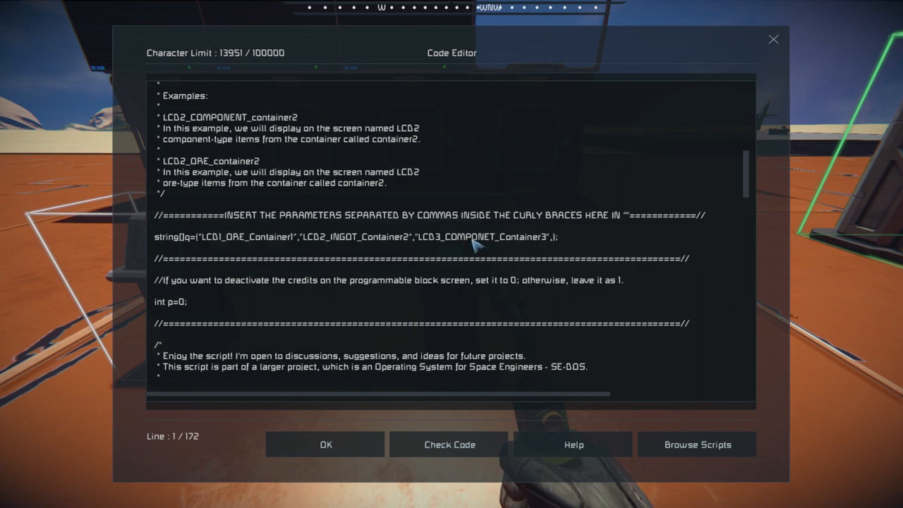
mouse_move(495, 247)
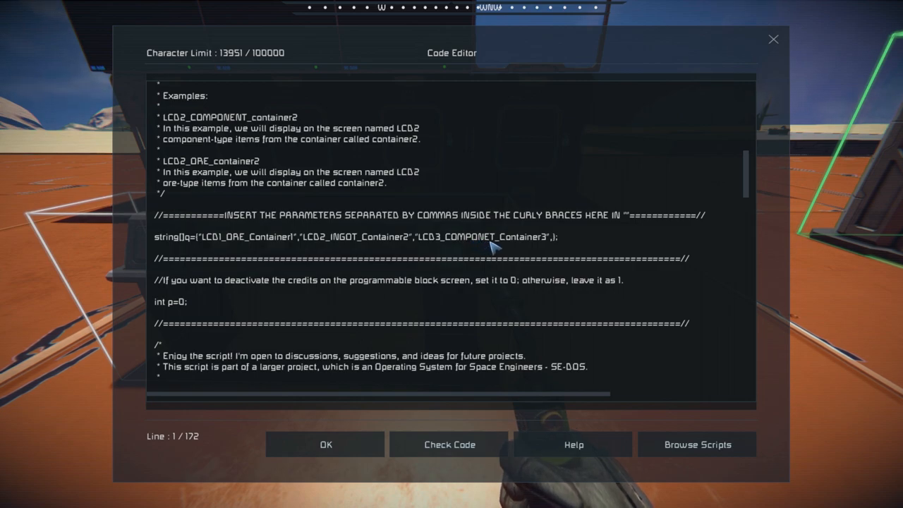
click(489, 247)
text(N)
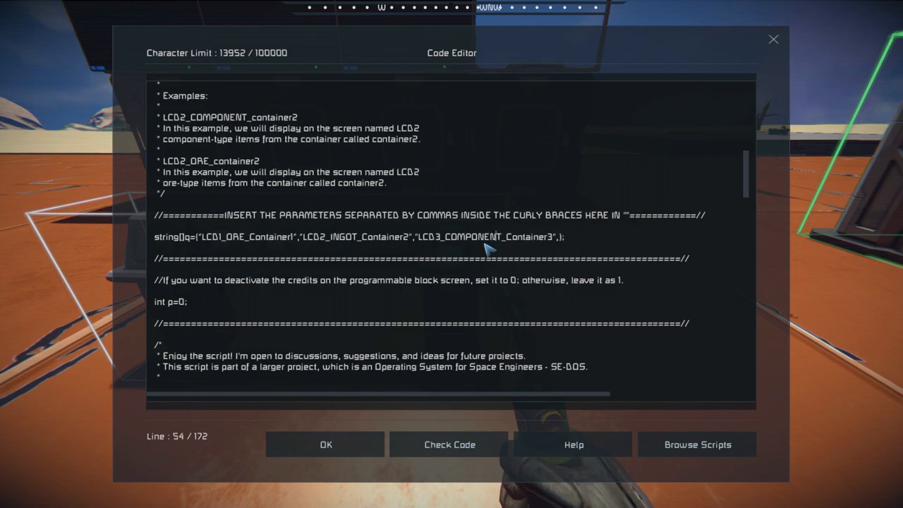
mouse_move(497, 420)
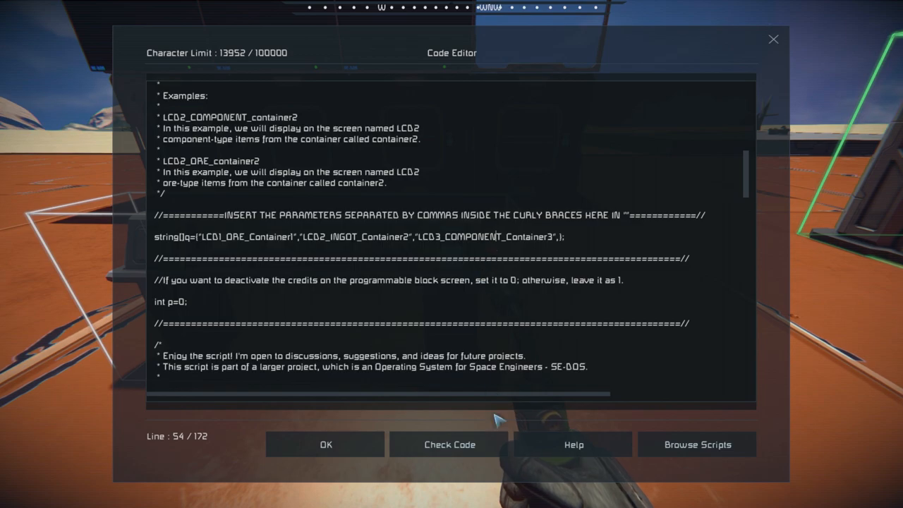
- Recompile the corrected script successfully and save it
click(449, 445)
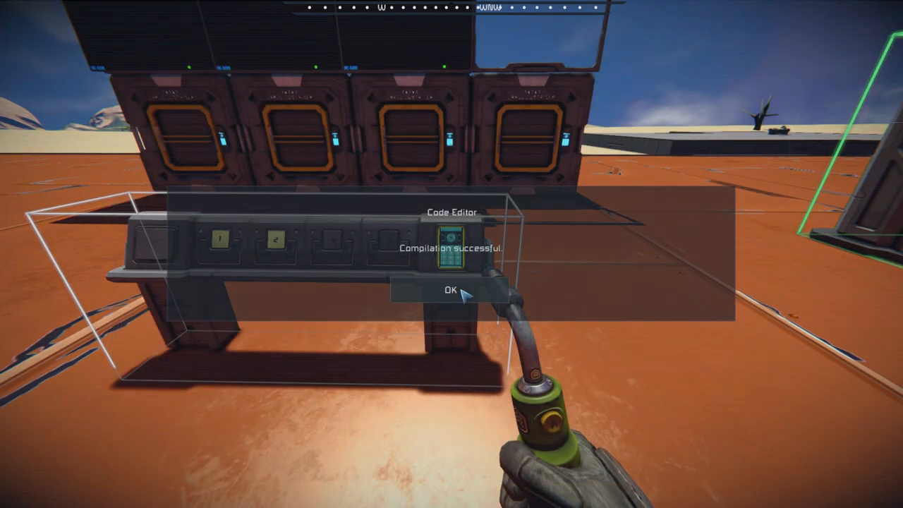
click(450, 290)
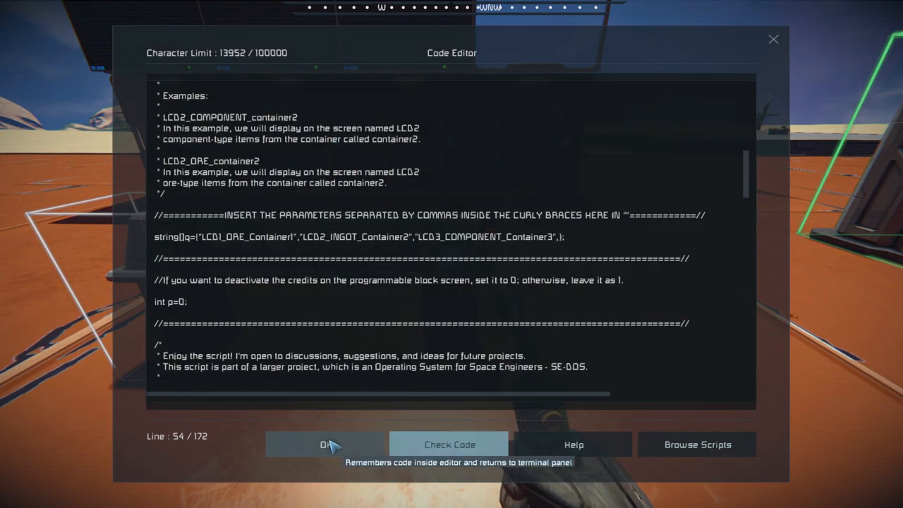
click(323, 445)
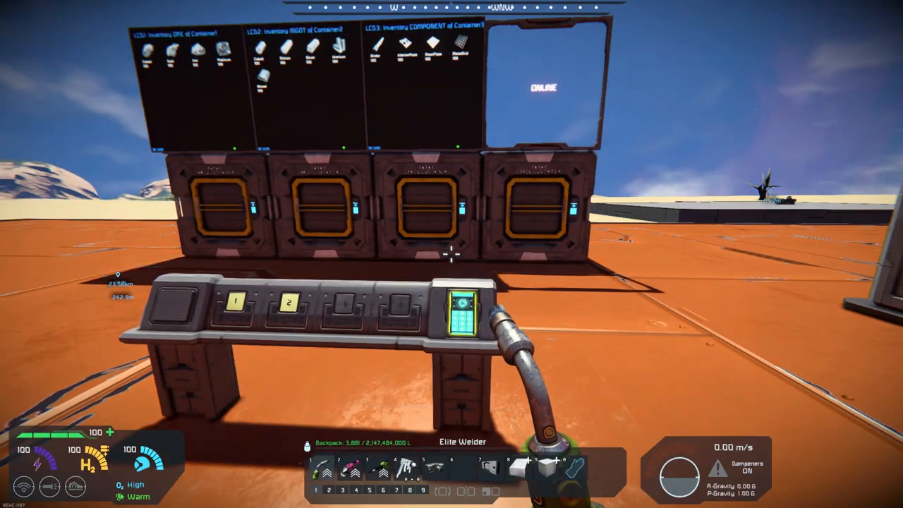
mouse_move(451, 254)
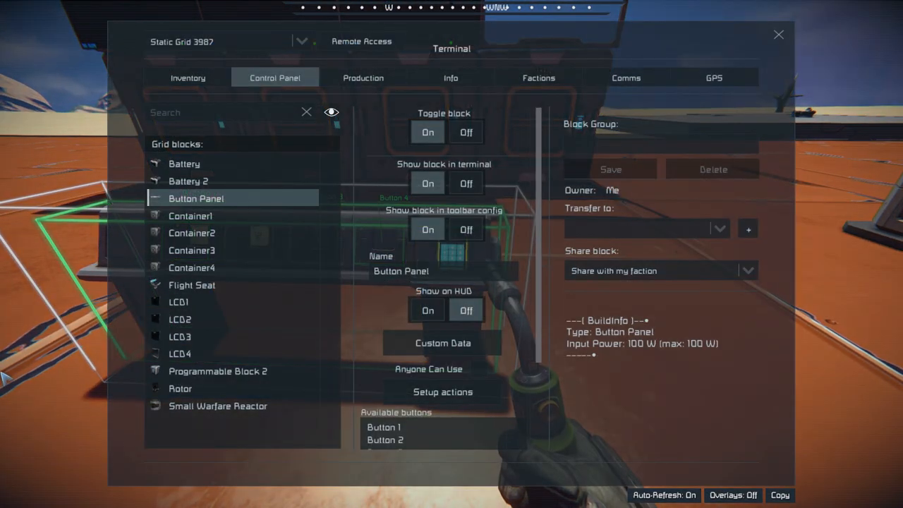
mouse_move(217, 371)
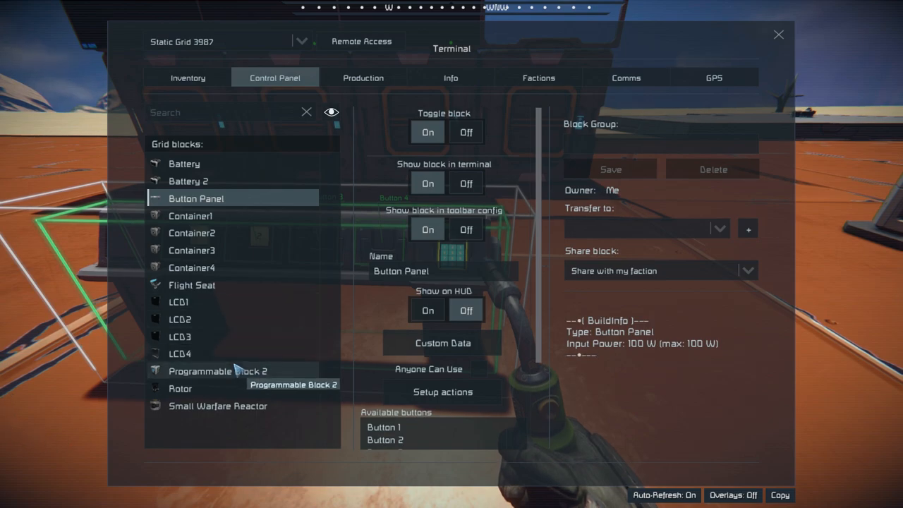
- Select Programmable Block 2 and open its three-entry script in the code editor
click(217, 371)
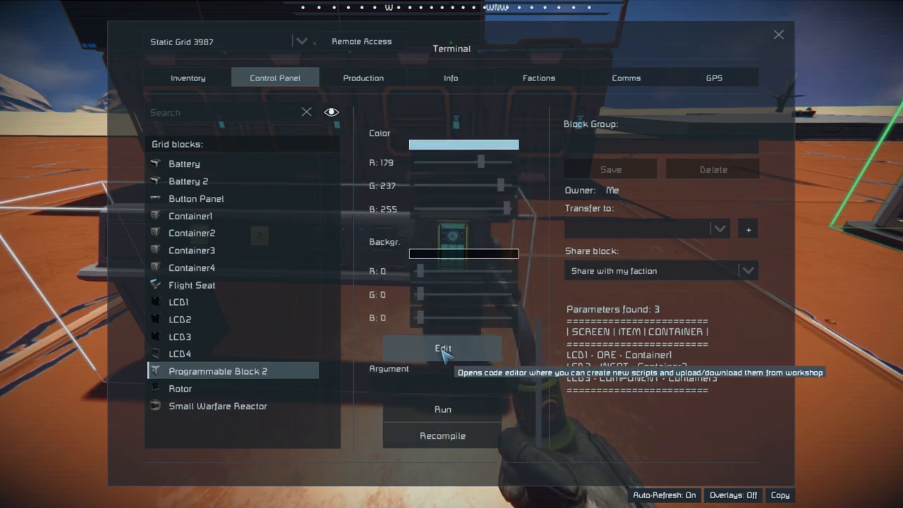
click(443, 349)
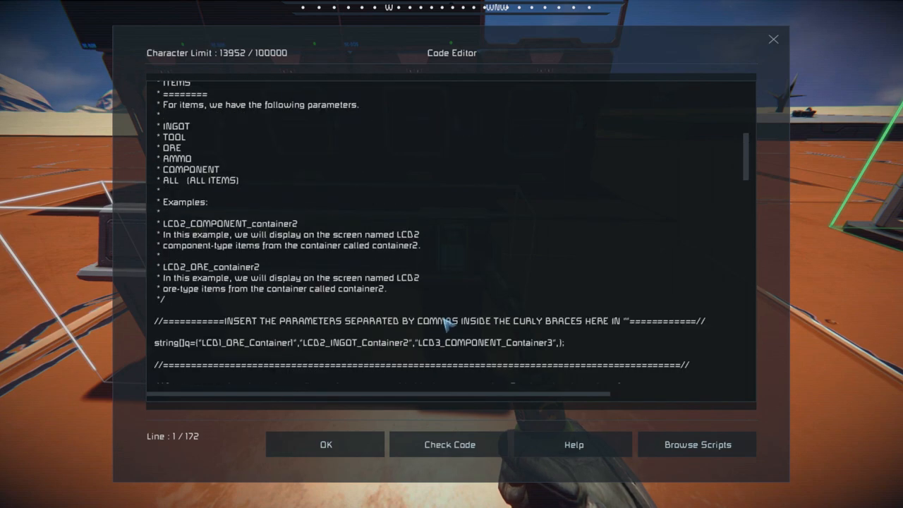
- Add a fourth parameter, LCD4_TOOL_AMMO_Container4, and save the script
scroll(down, 3)
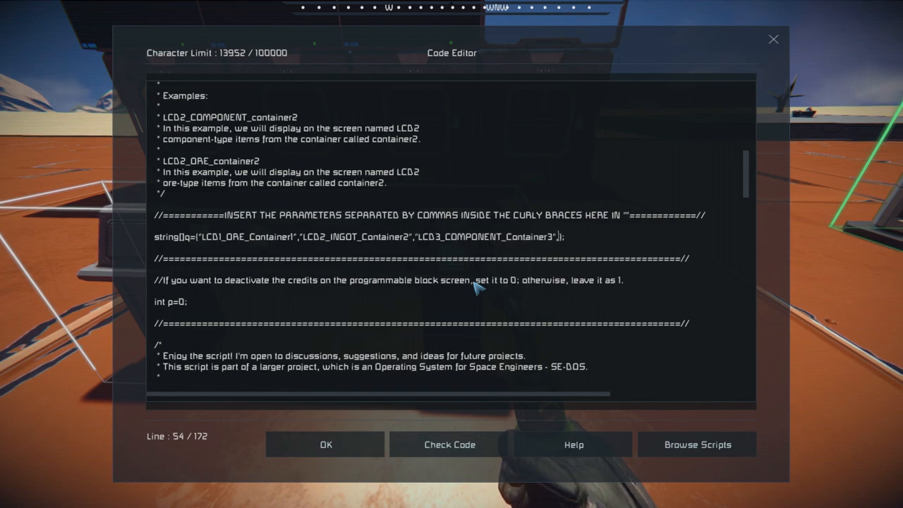
text(,"LCD3_COMPONENT_Container3")
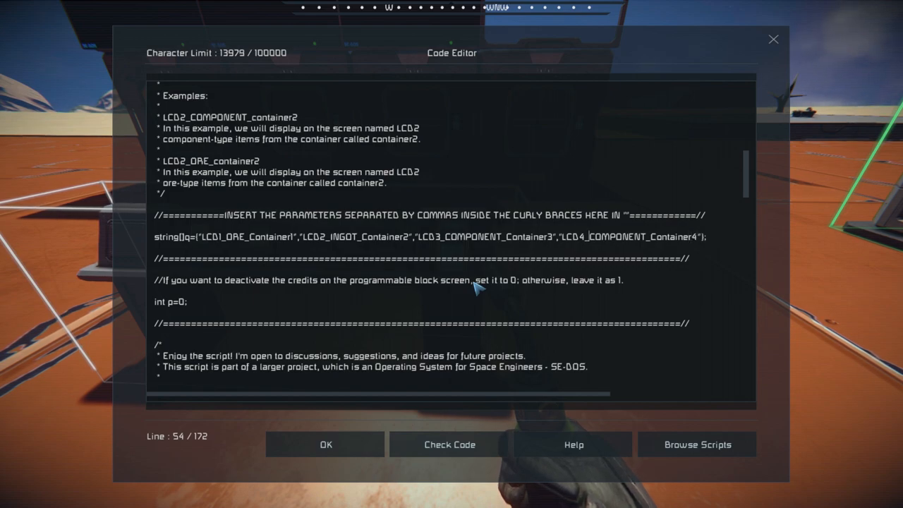
mouse_move(462, 233)
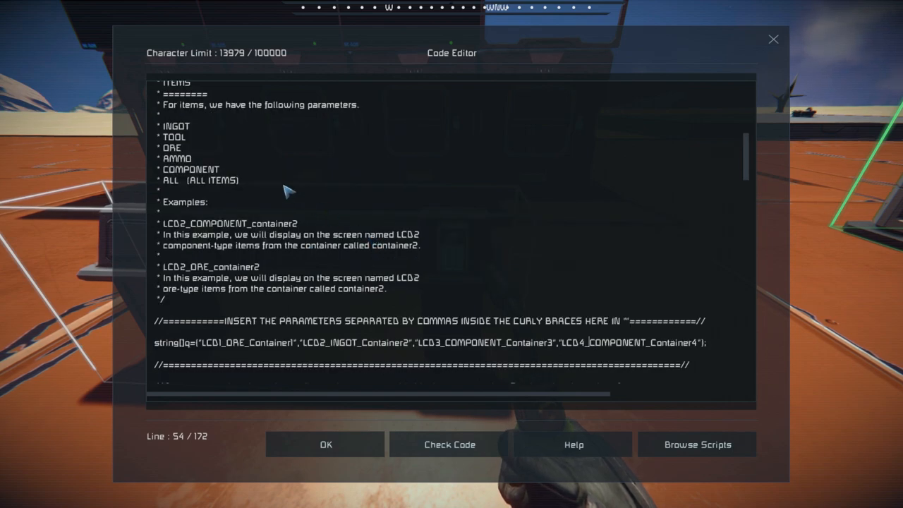
mouse_move(203, 158)
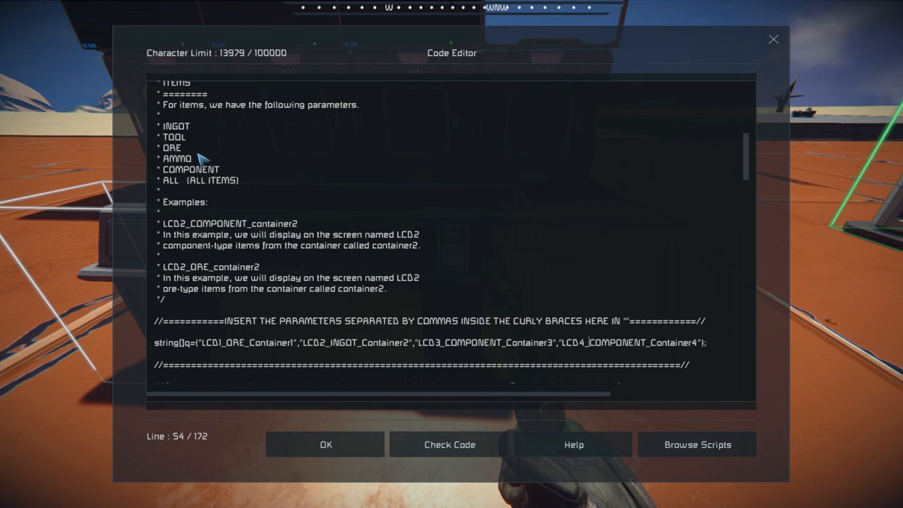
text(_)
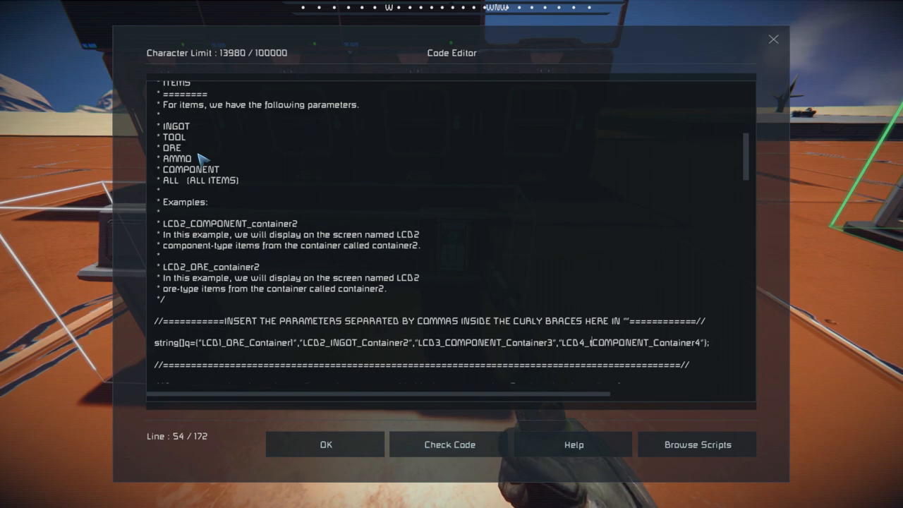
text(TO)
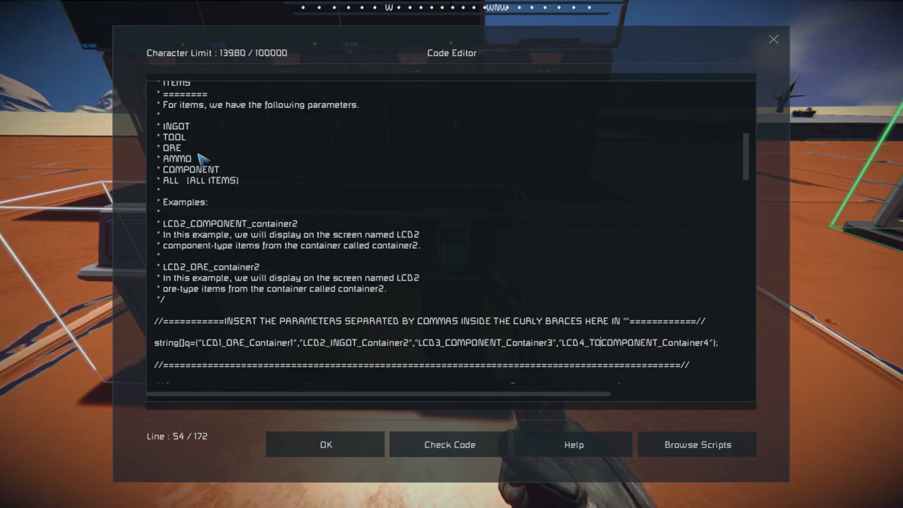
text(OL)
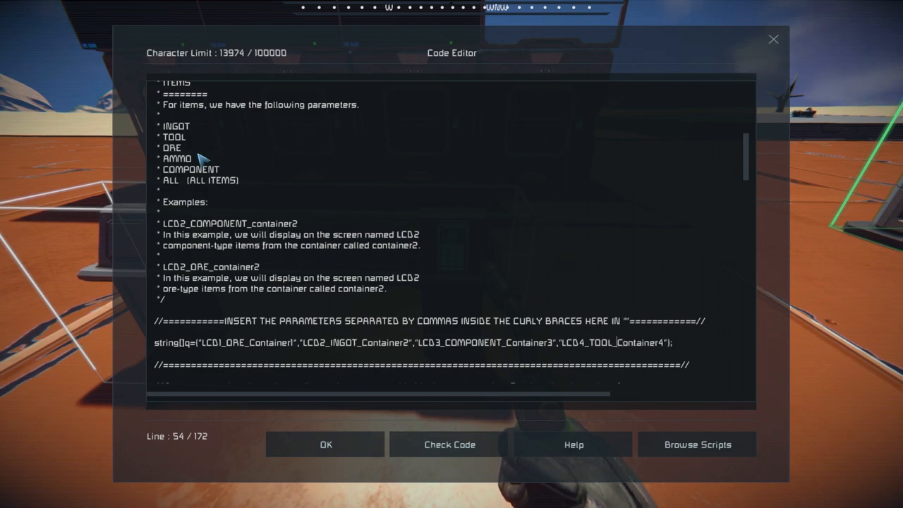
text(AMMO_)
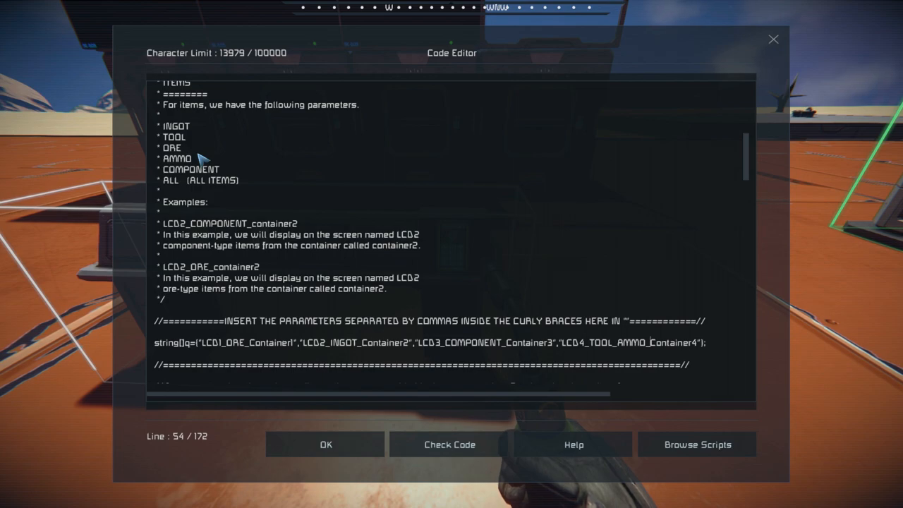
mouse_move(619, 355)
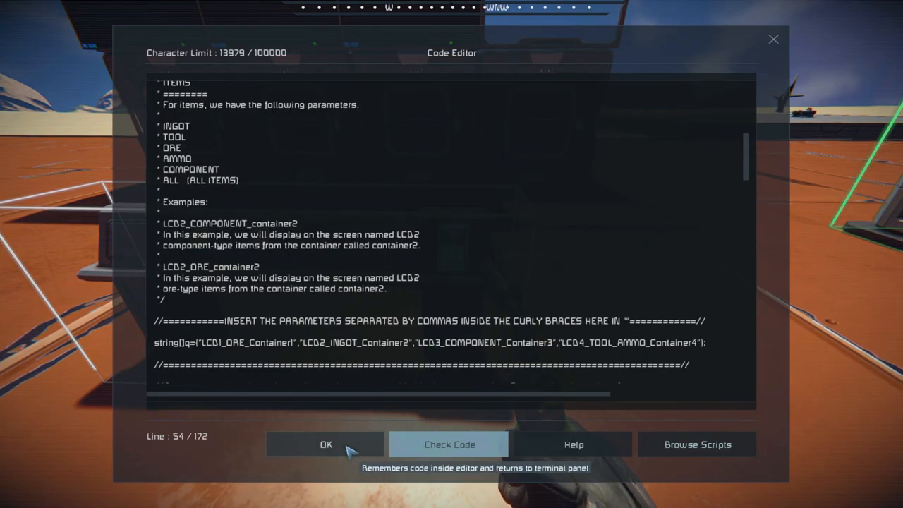
click(325, 445)
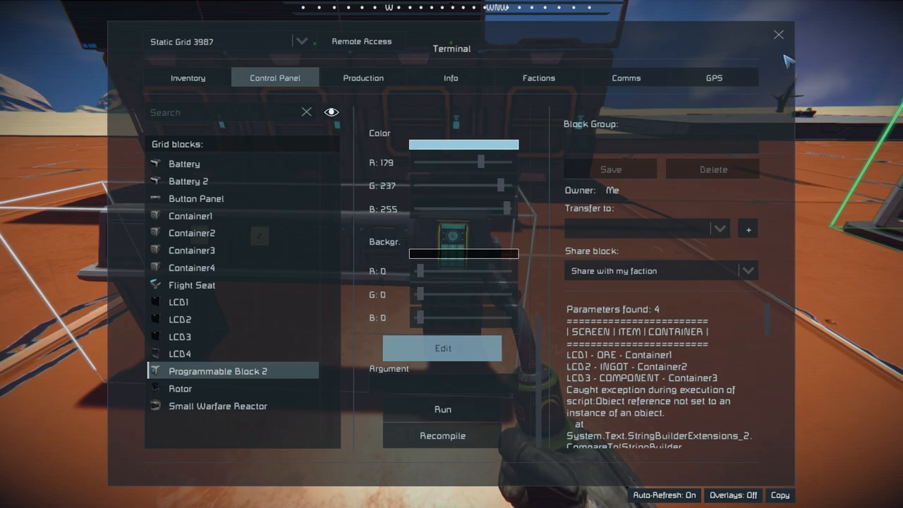
- Change LCD4's content from No Content to Script
click(779, 34)
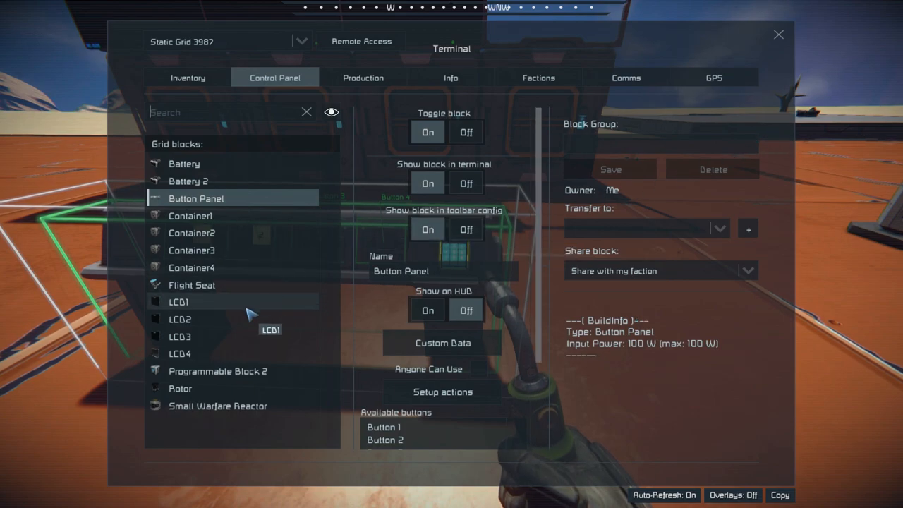
click(180, 353)
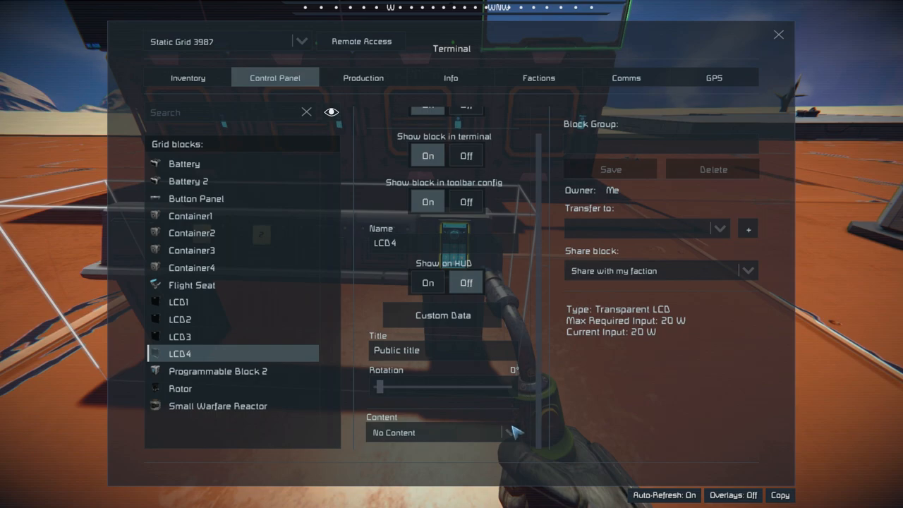
click(510, 433)
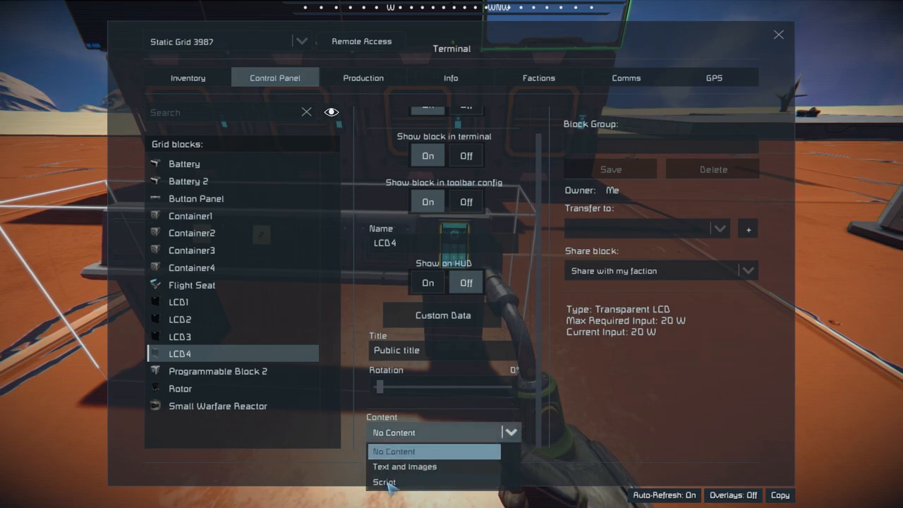
click(385, 482)
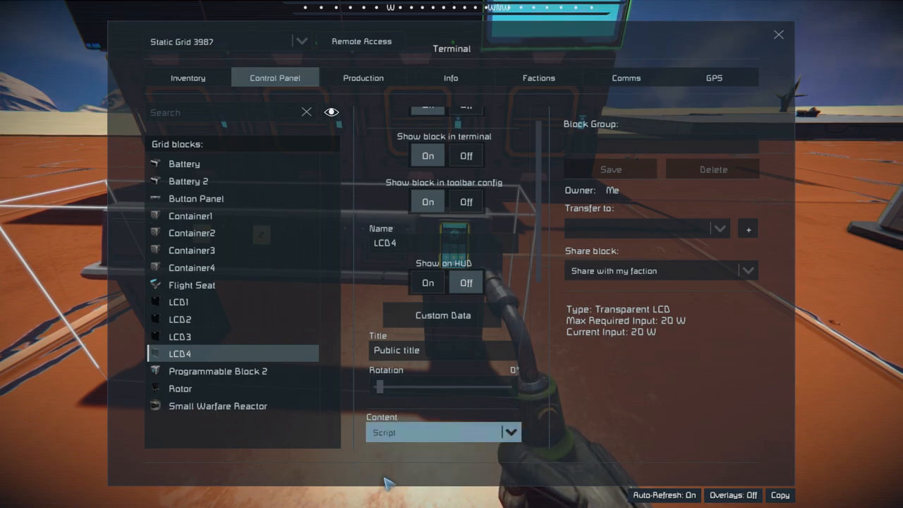
mouse_move(639, 402)
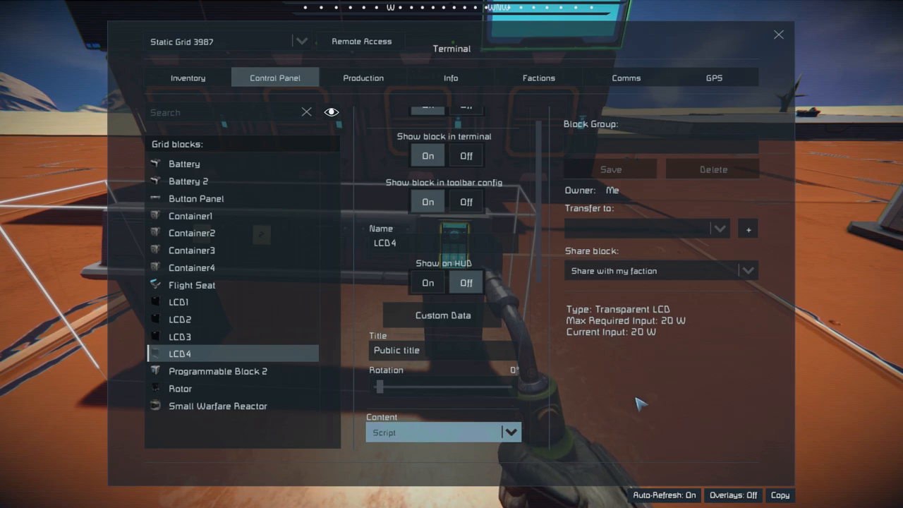
mouse_move(782, 39)
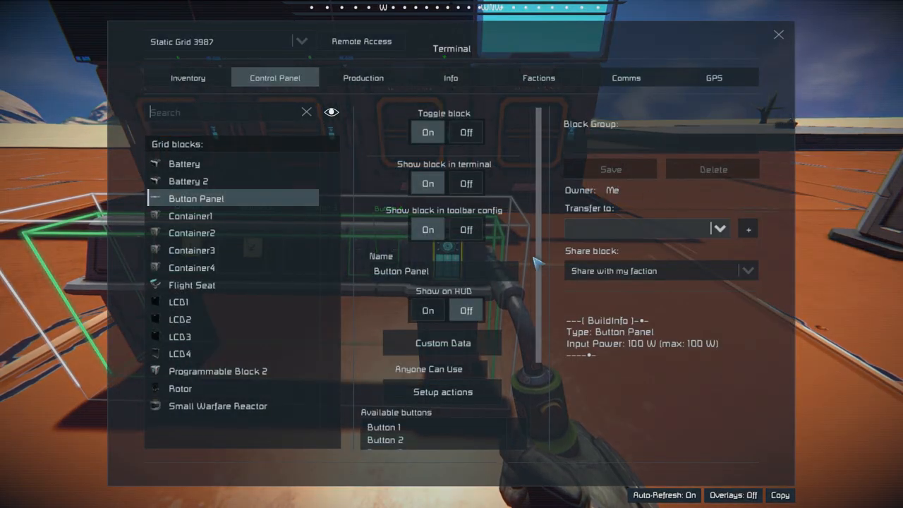
- Reopen Programmable Block 2's settings from the Grid blocks list
click(218, 370)
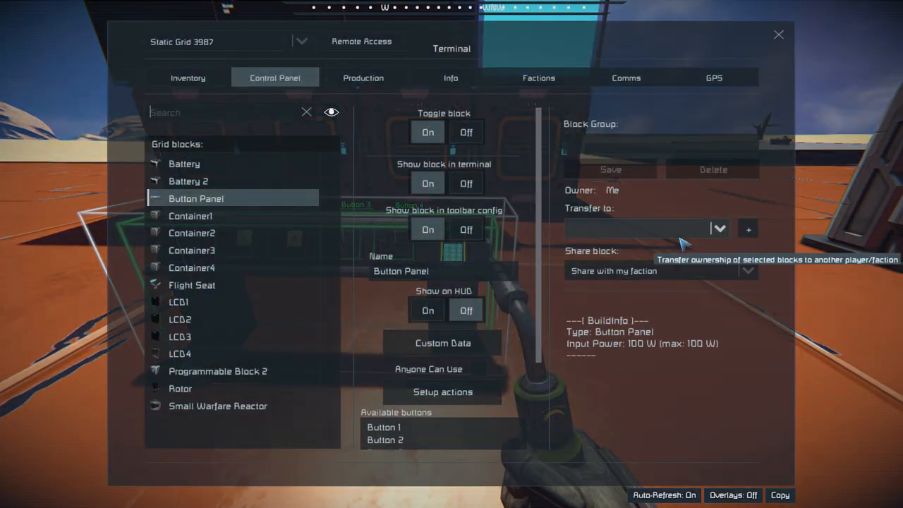
mouse_move(543, 323)
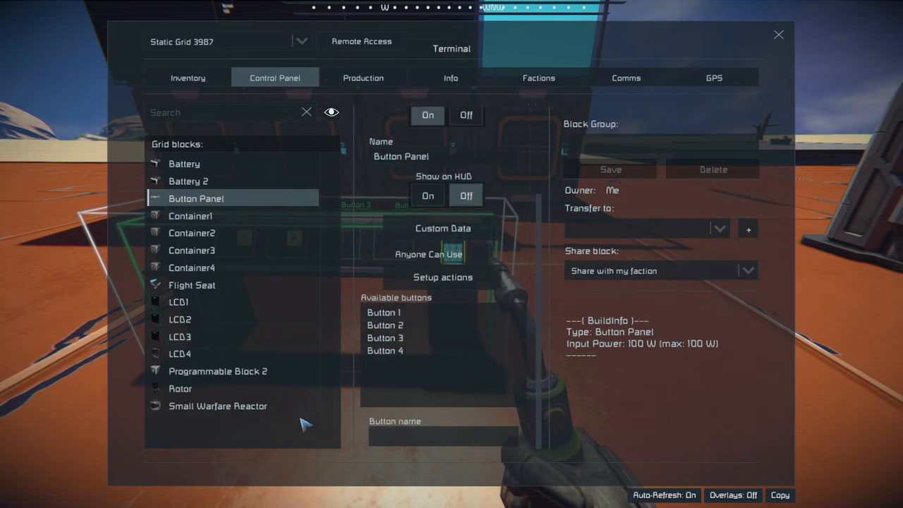
click(218, 370)
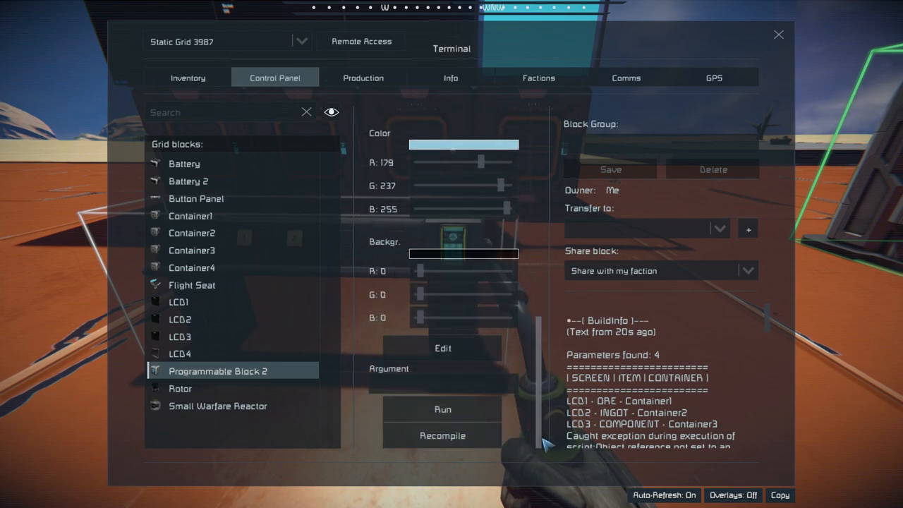
- Edit the script to change the fourth parameter to LCD4_TOOL_Container4 and confirm it compiles
click(442, 348)
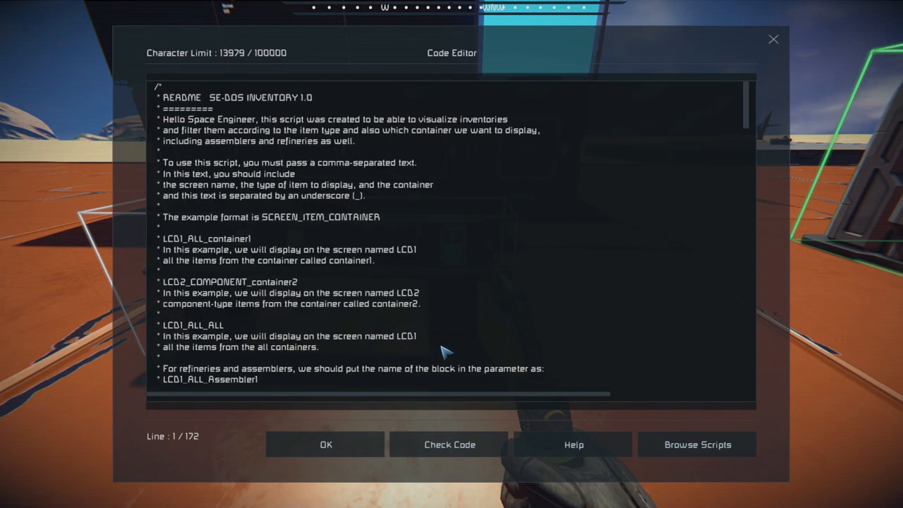
scroll(down, 3)
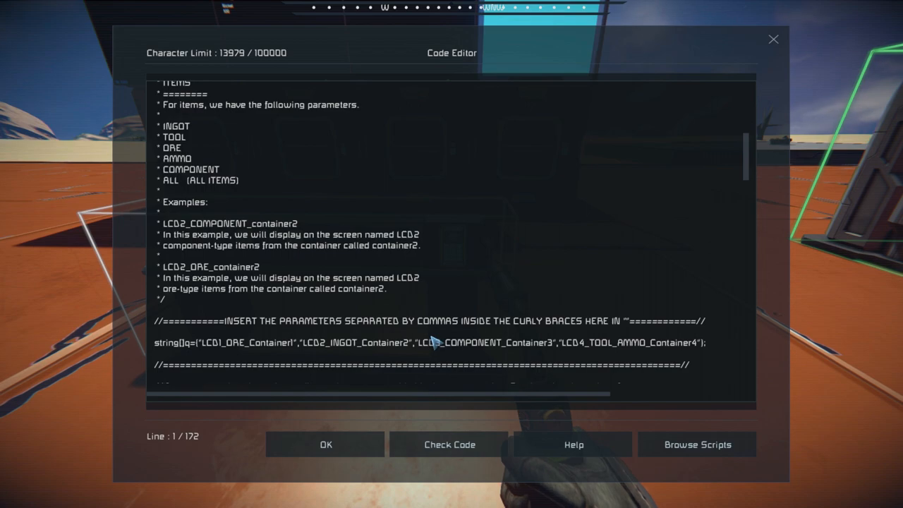
mouse_move(416, 346)
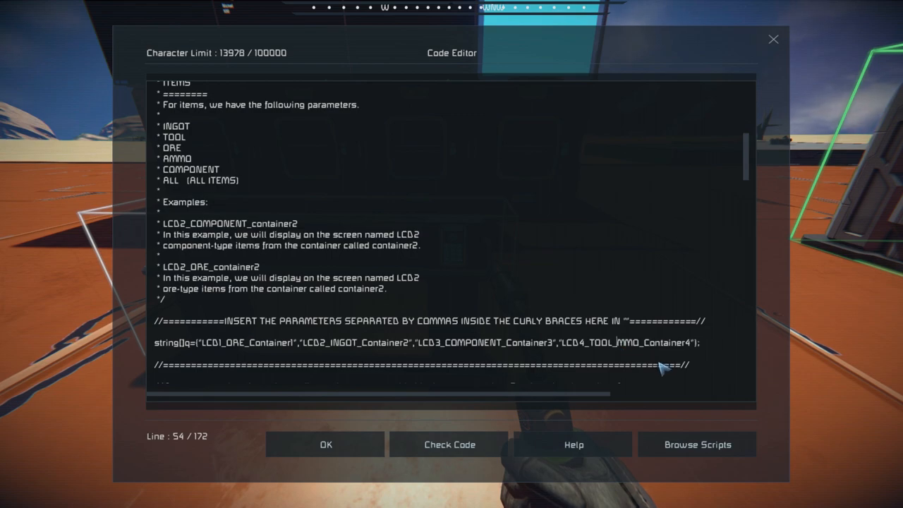
key(BackSpace)
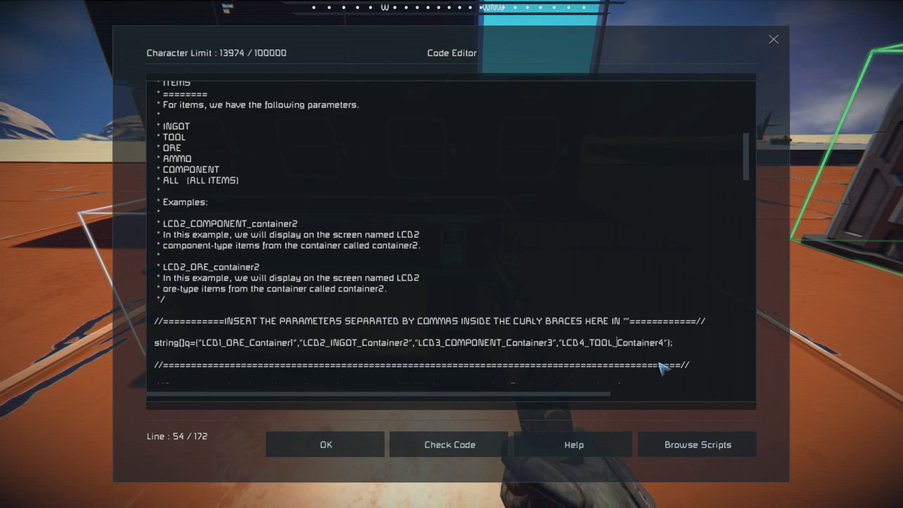
click(450, 444)
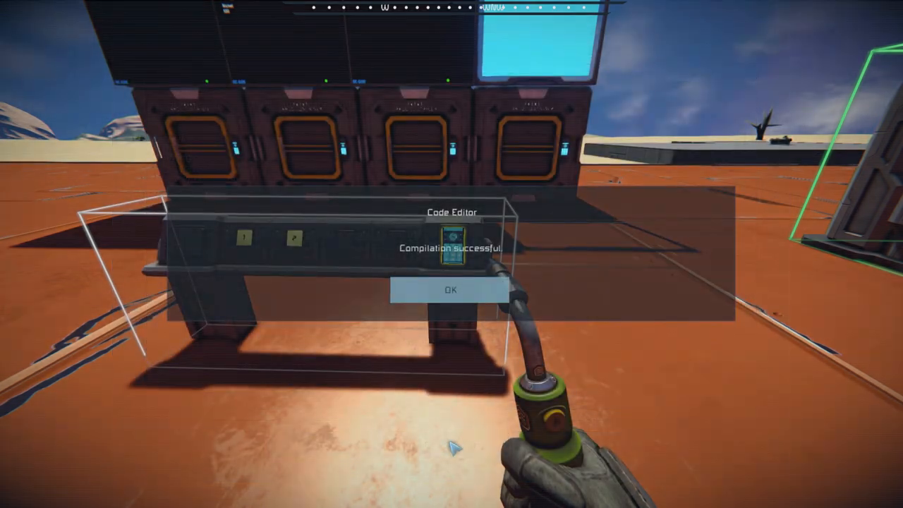
click(450, 290)
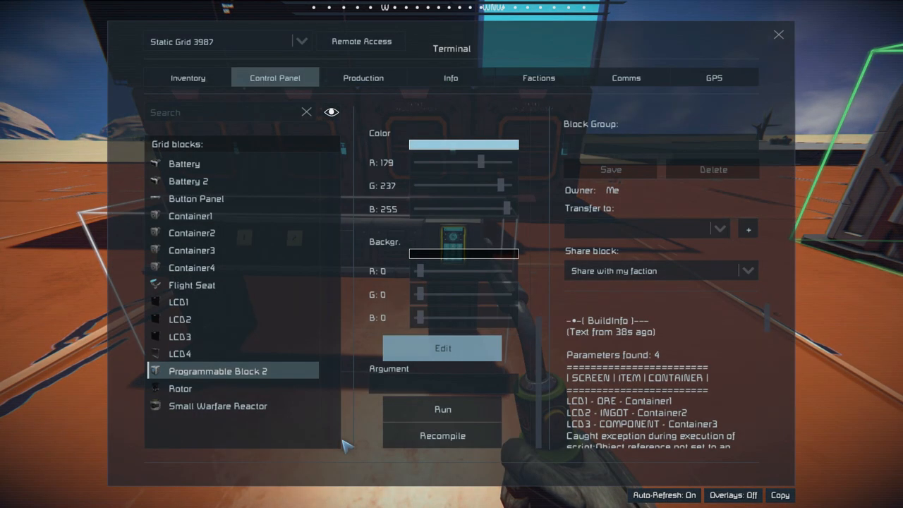
- Inspect Container4's inventory of MA-50A rifle magazines, then close the terminal
click(443, 409)
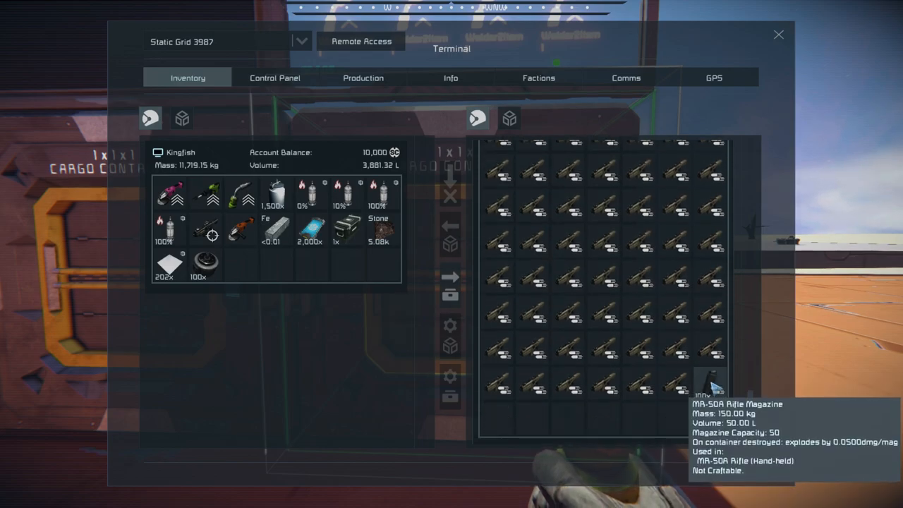
click(779, 34)
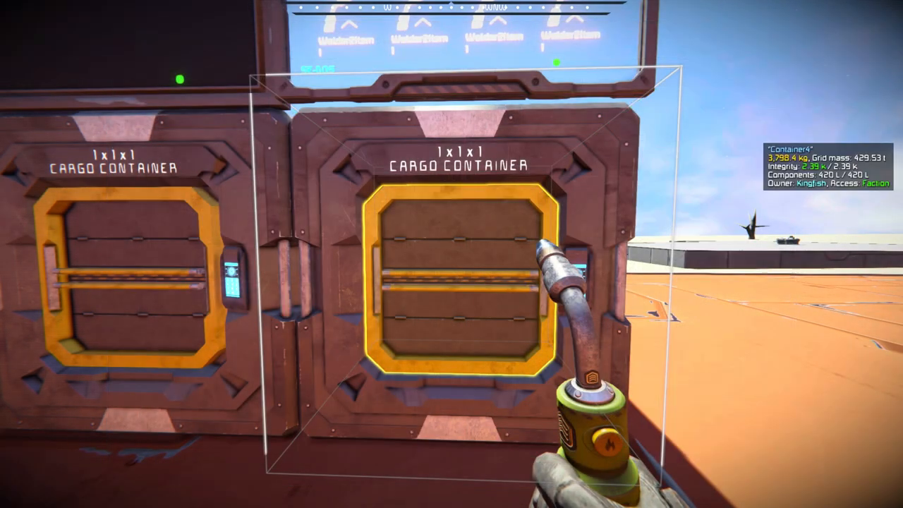